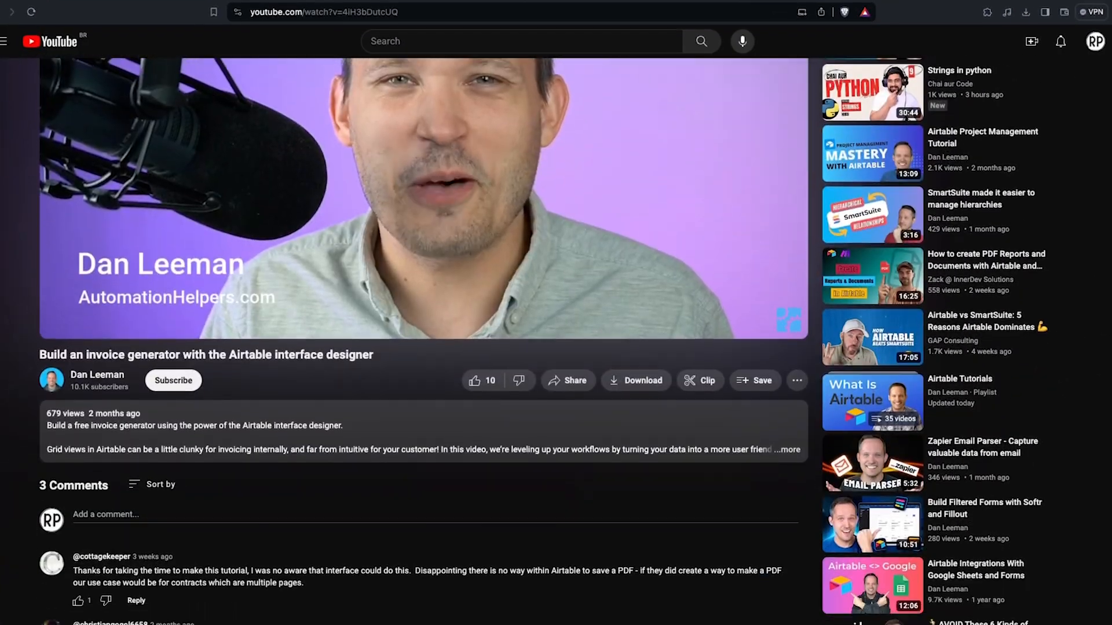
Start a new automation from the dashboard and name it 'Invoice'
{"action": "scroll", "scroll_direction": "down", "scroll_amount": 3}
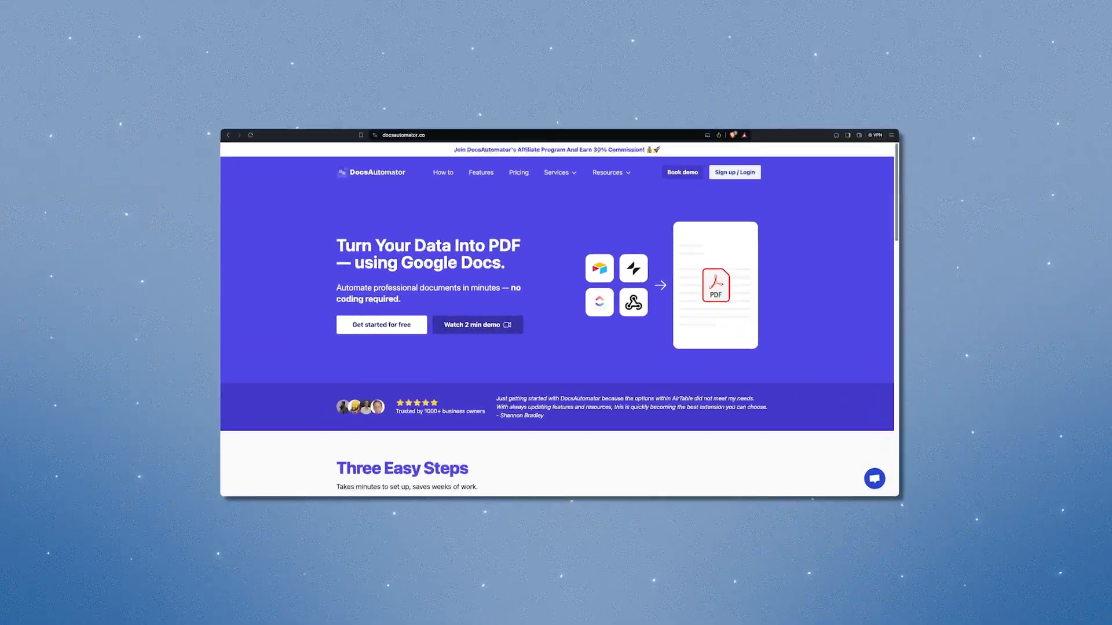
{"action": "scroll", "scroll_direction": "down", "scroll_amount": 3}
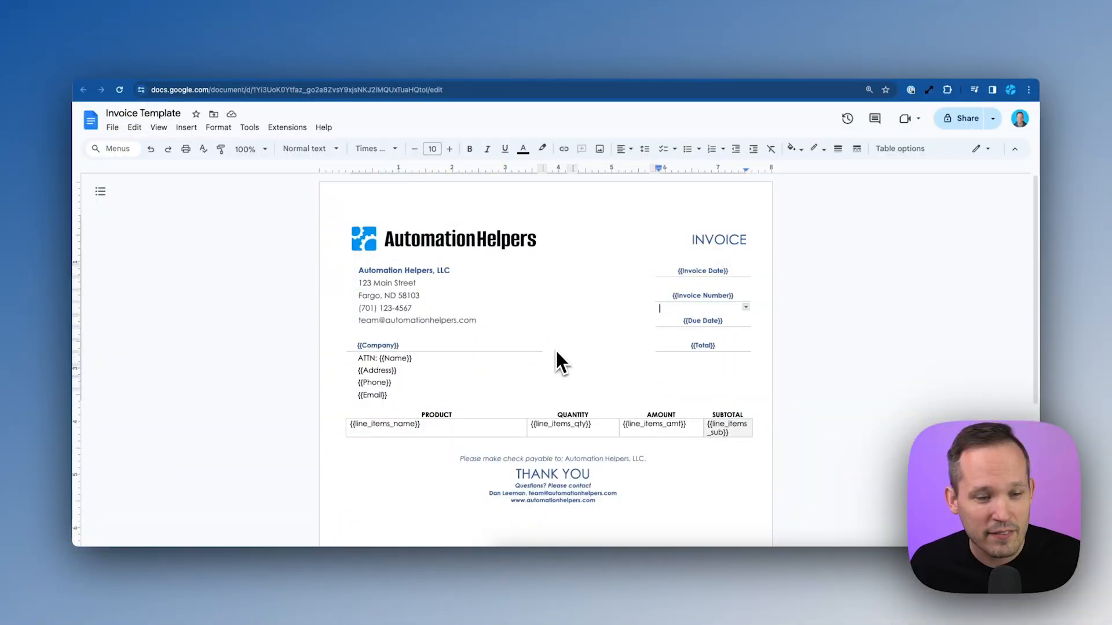
{"action": "mouse_move", "coordinate": [532, 368]}
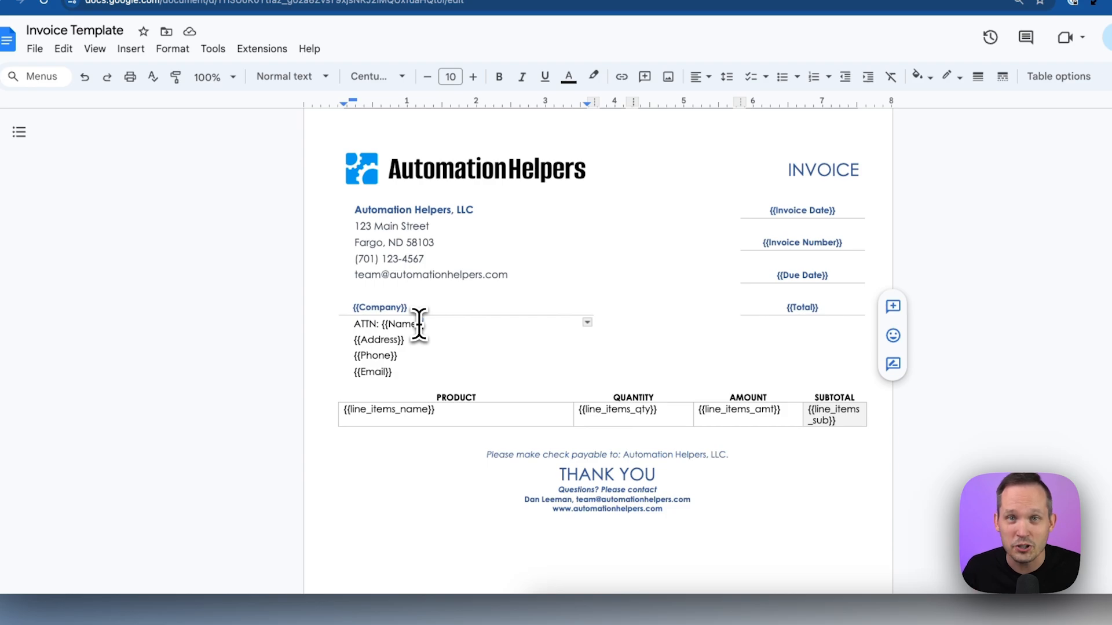
{"action": "mouse_move", "coordinate": [1051, 284]}
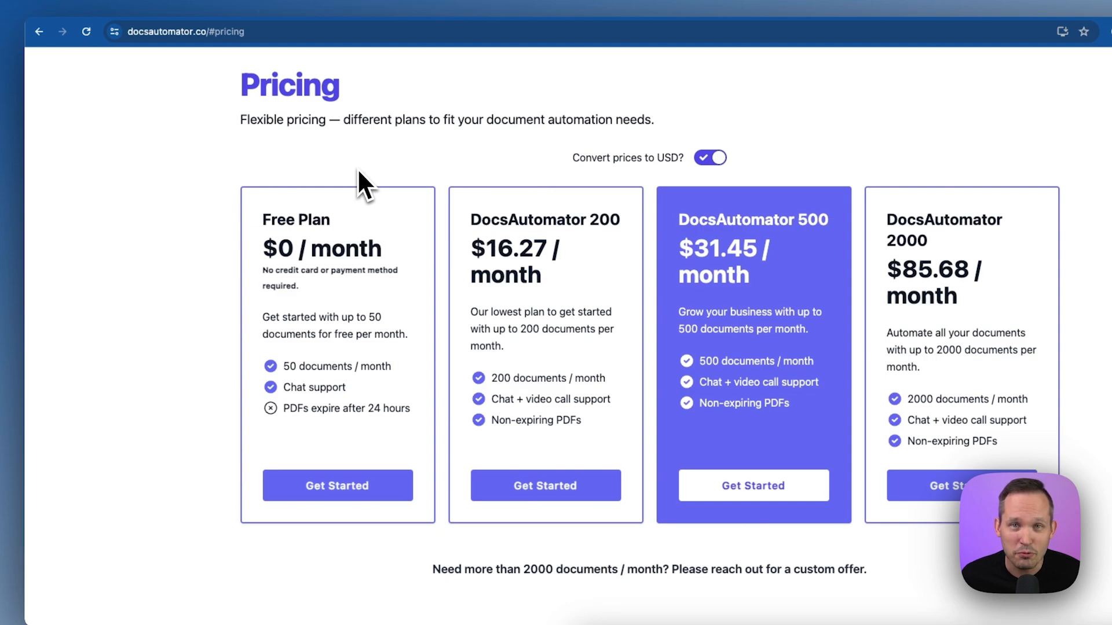
{"action": "mouse_move", "coordinate": [298, 266]}
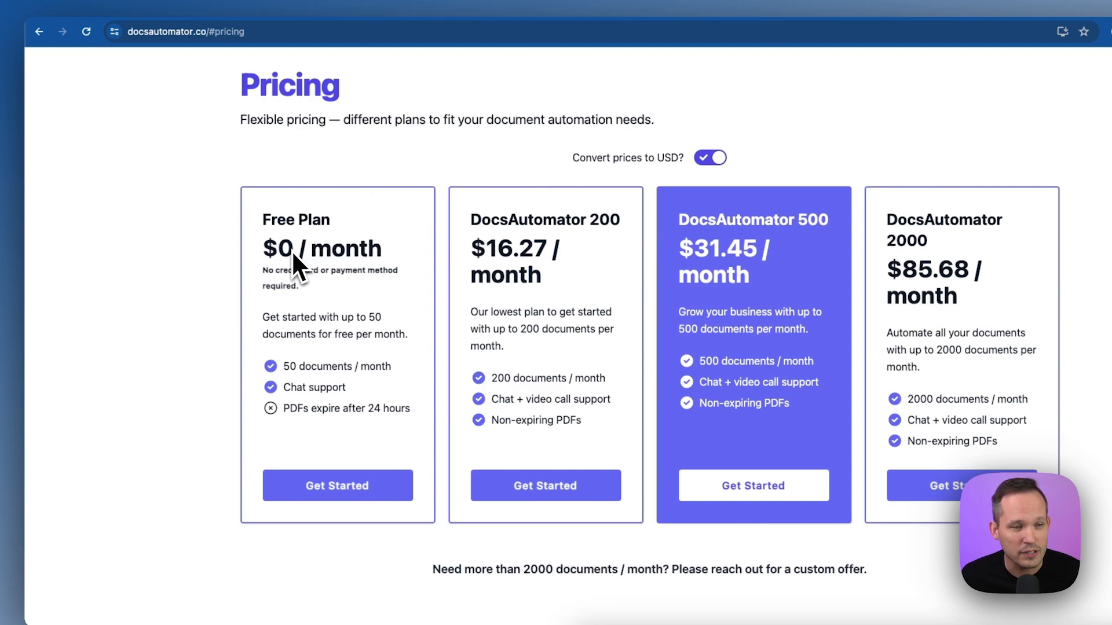
{"action": "mouse_move", "coordinate": [337, 276]}
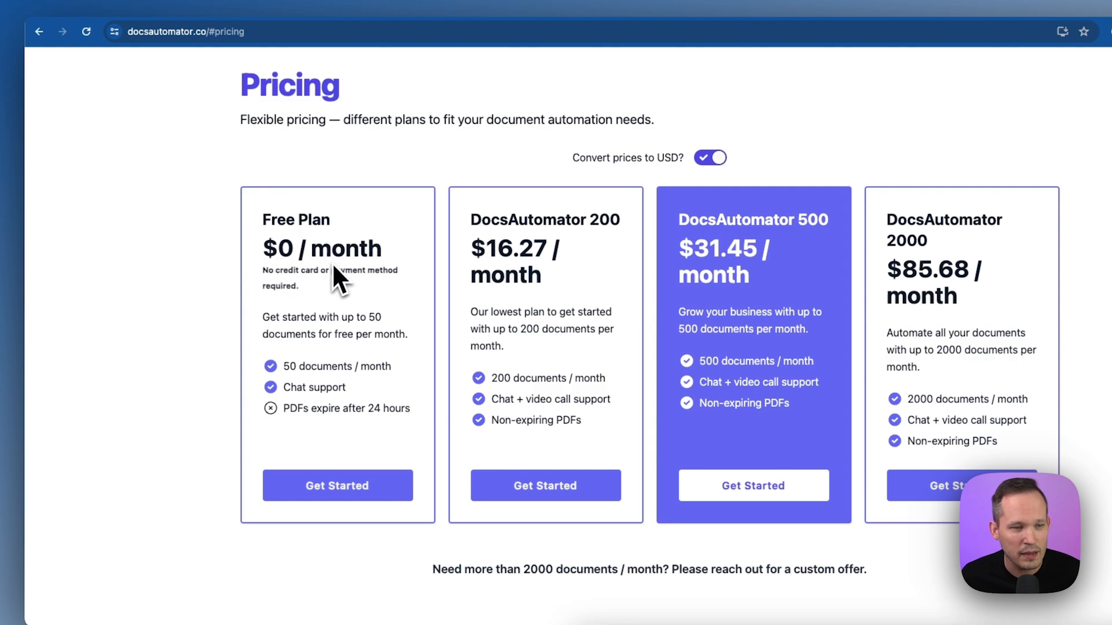
{"action": "mouse_move", "coordinate": [358, 347]}
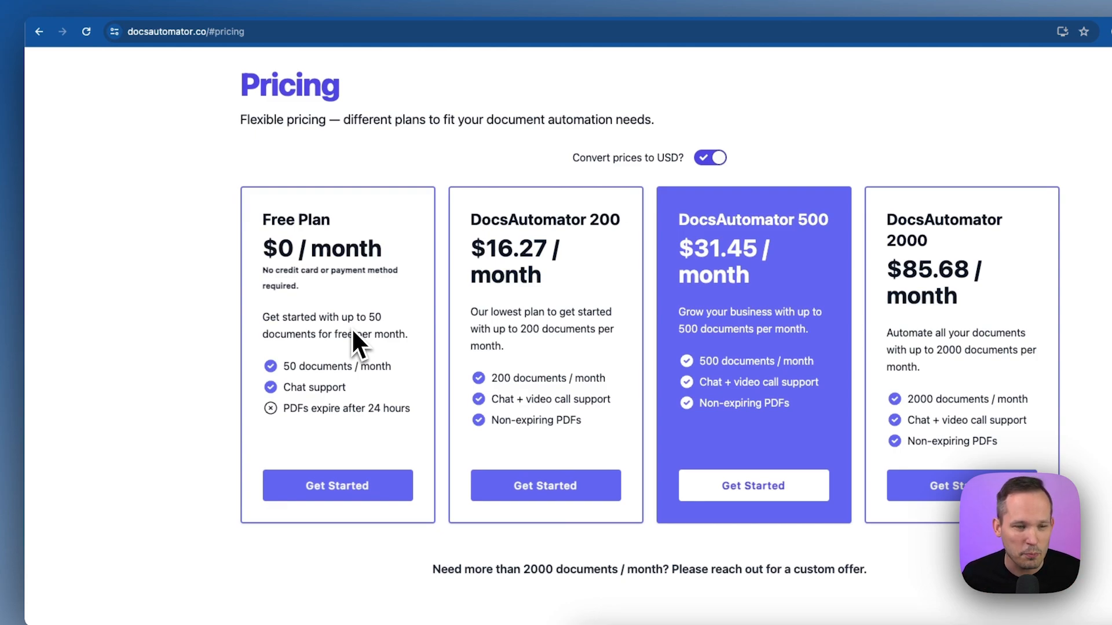
{"action": "mouse_move", "coordinate": [591, 376]}
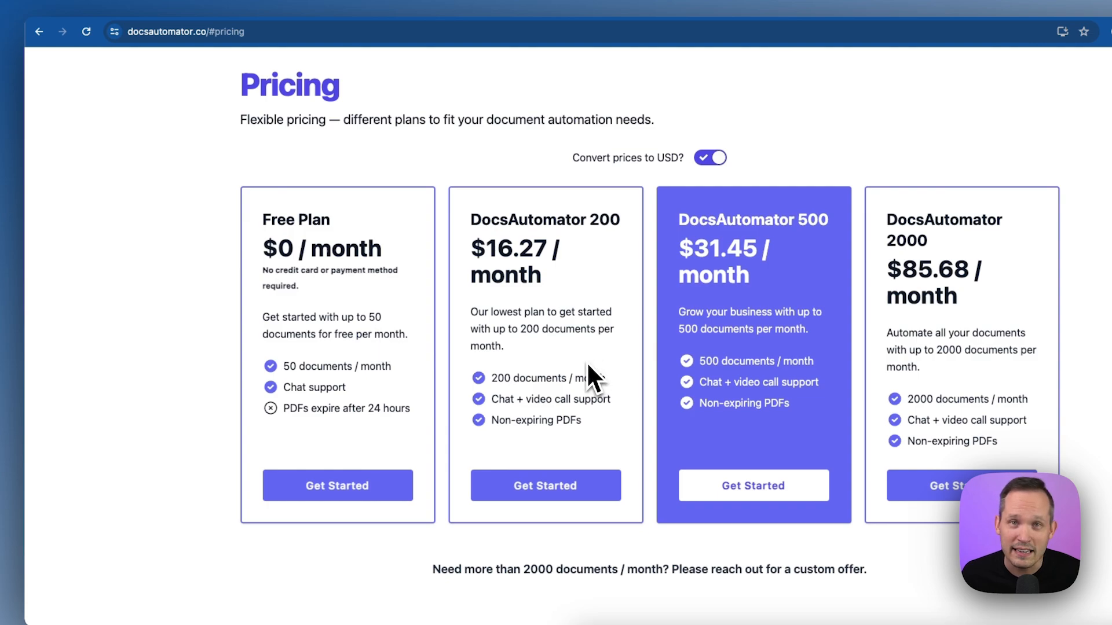
{"action": "mouse_move", "coordinate": [553, 354]}
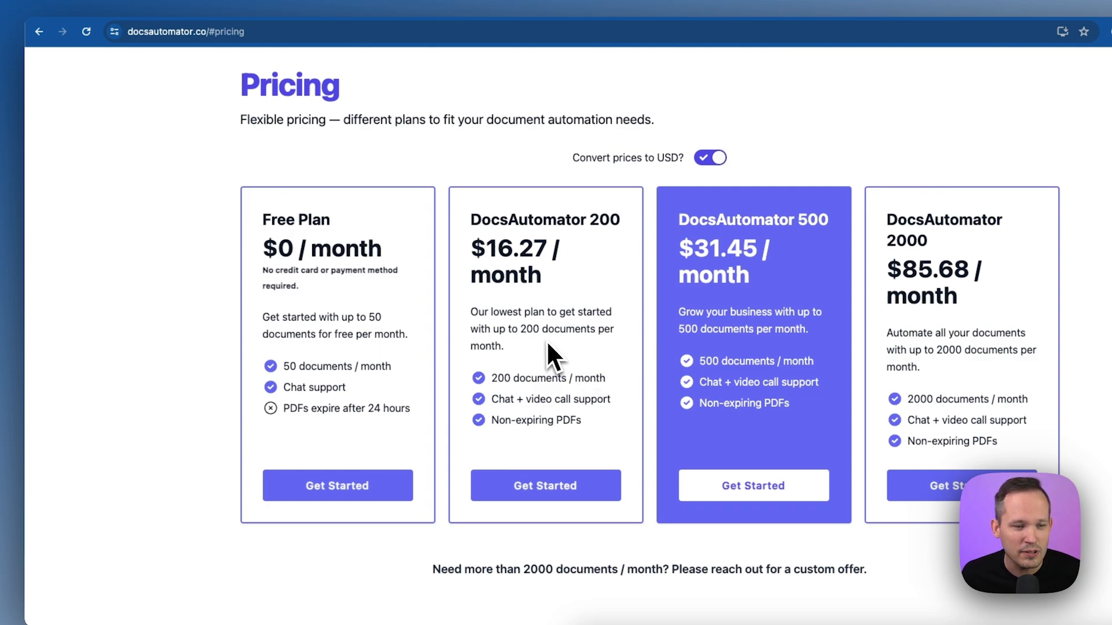
{"action": "mouse_move", "coordinate": [581, 418]}
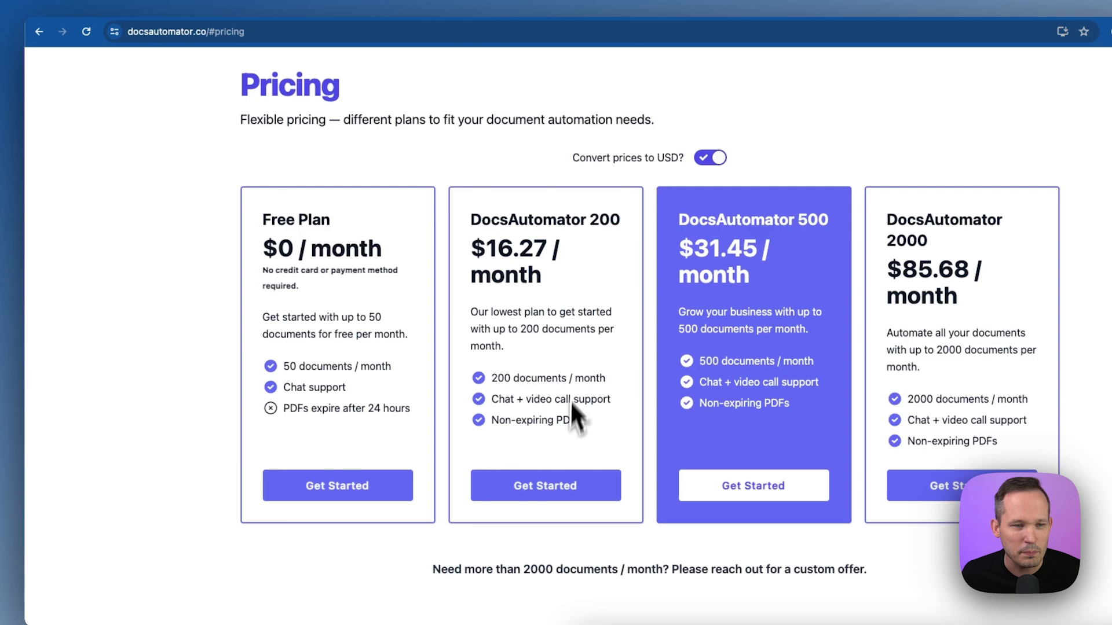
{"action": "mouse_move", "coordinate": [557, 301]}
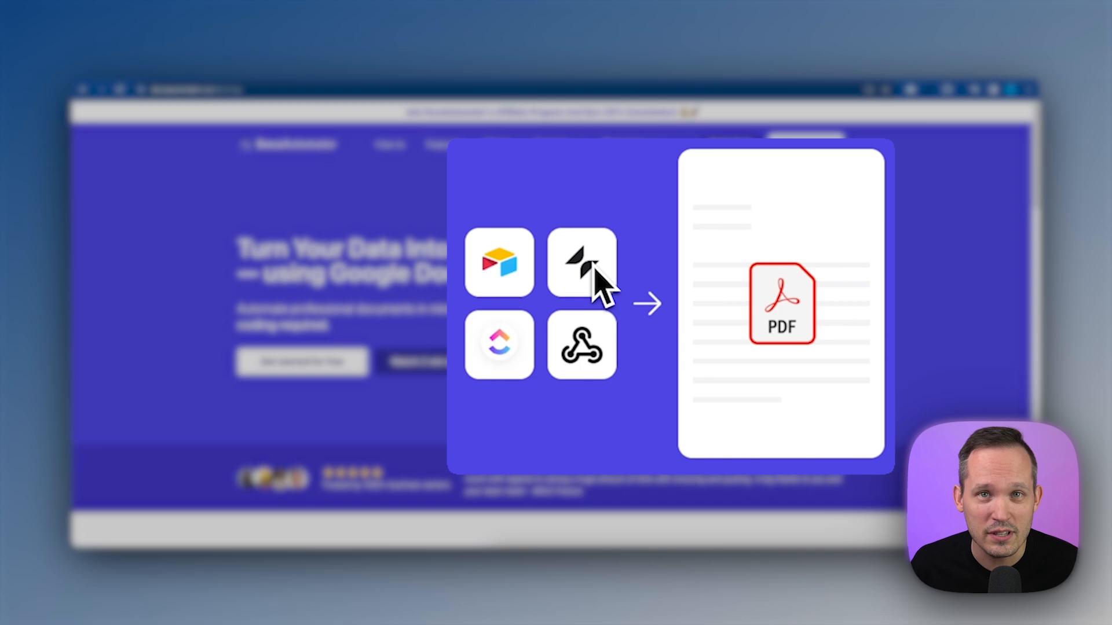
{"action": "mouse_move", "coordinate": [514, 347]}
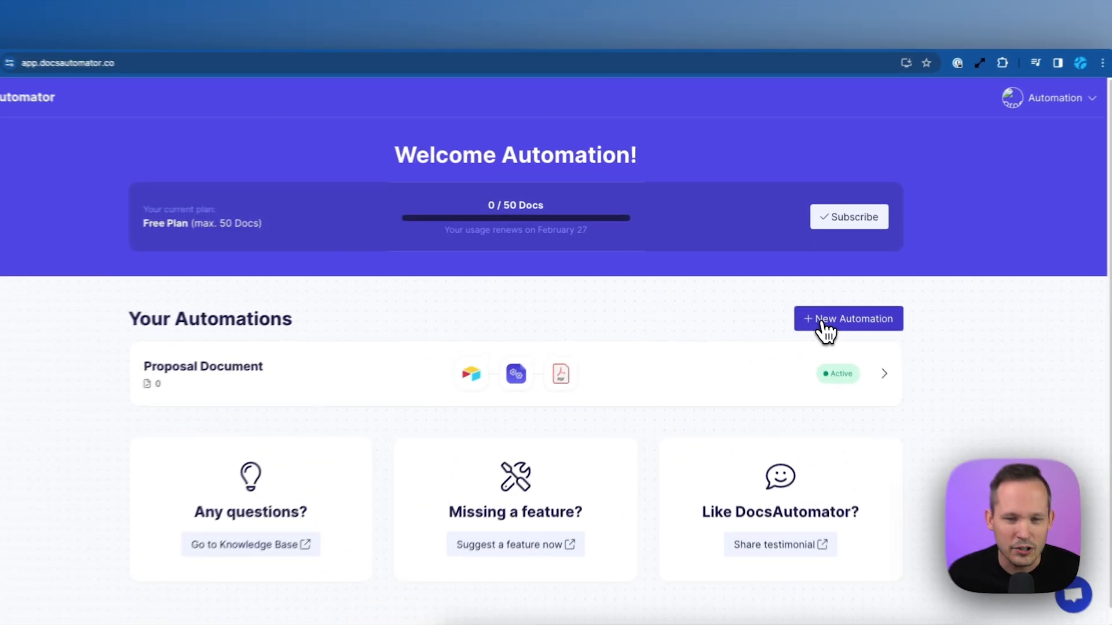
{"action": "left_click", "coordinate": [848, 319]}
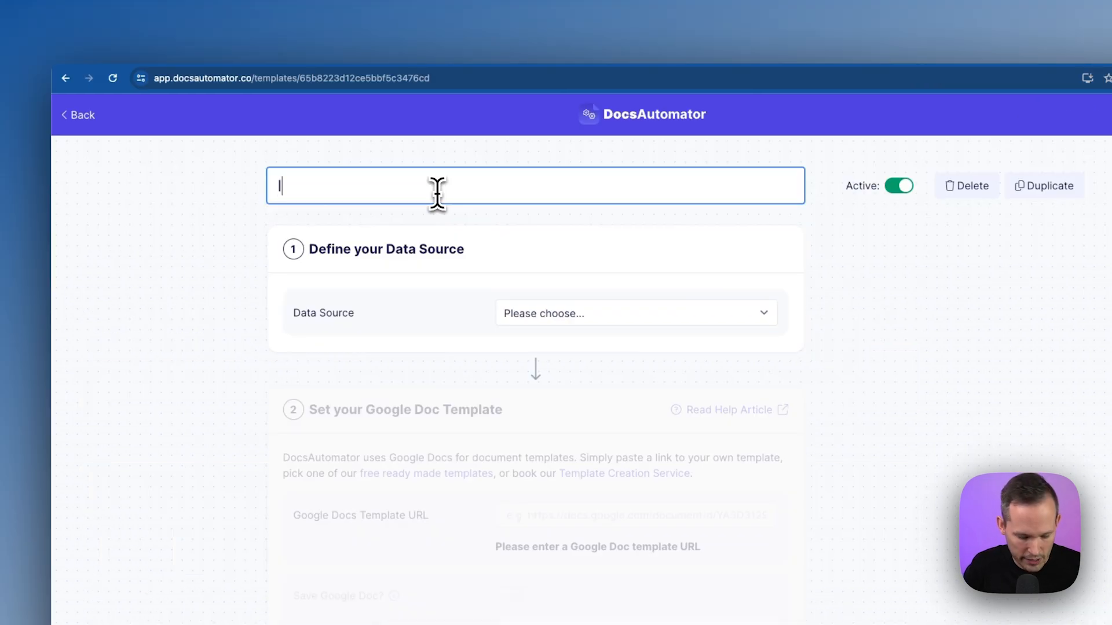
{"action": "type", "text": "Invoice"}
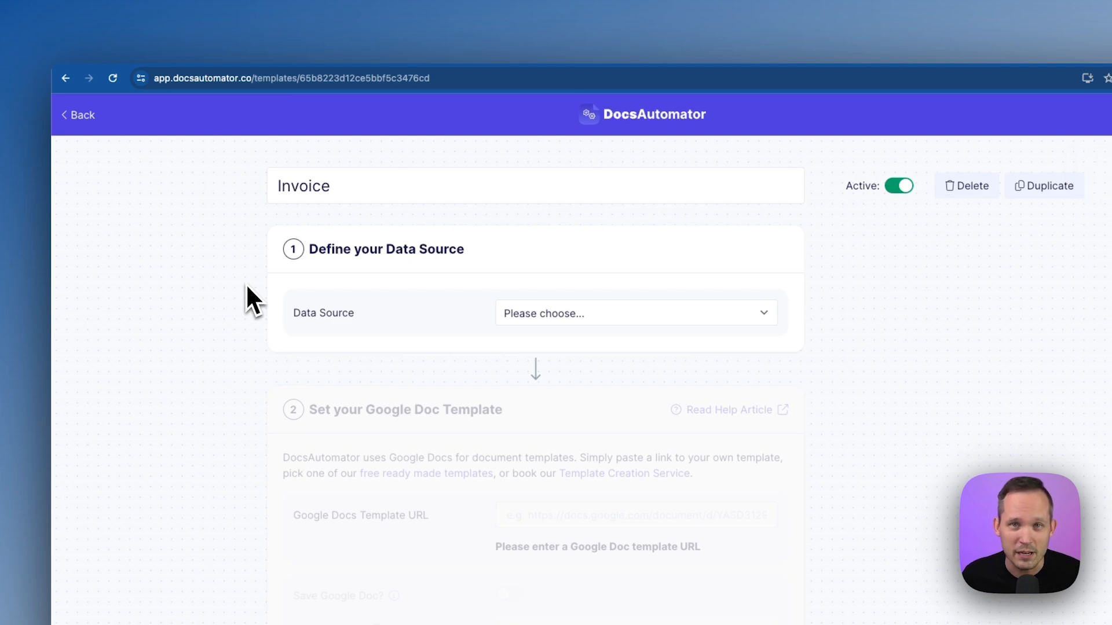
{"action": "left_click", "coordinate": [631, 313]}
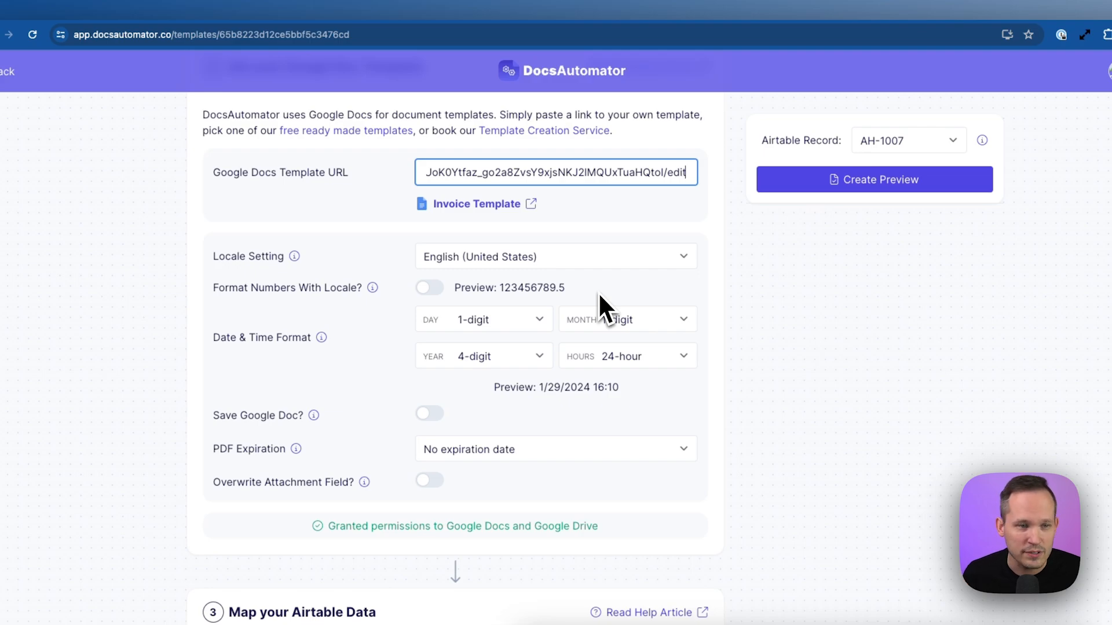
{"action": "mouse_move", "coordinate": [539, 283]}
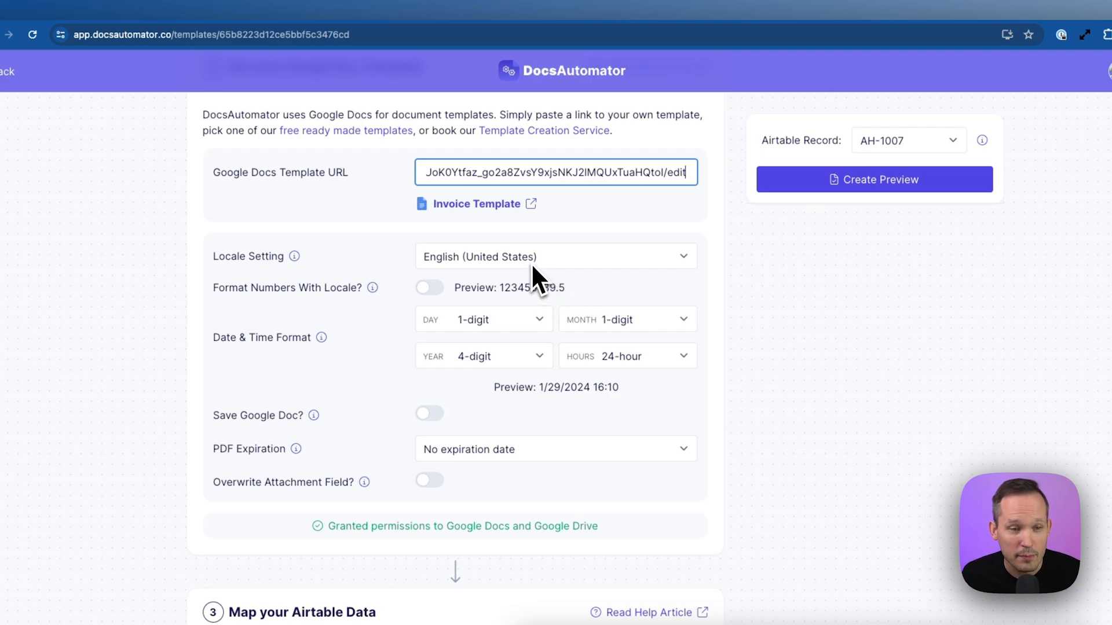
Enable English (United States) locale number formatting for the invoice template
{"action": "left_click", "coordinate": [429, 287]}
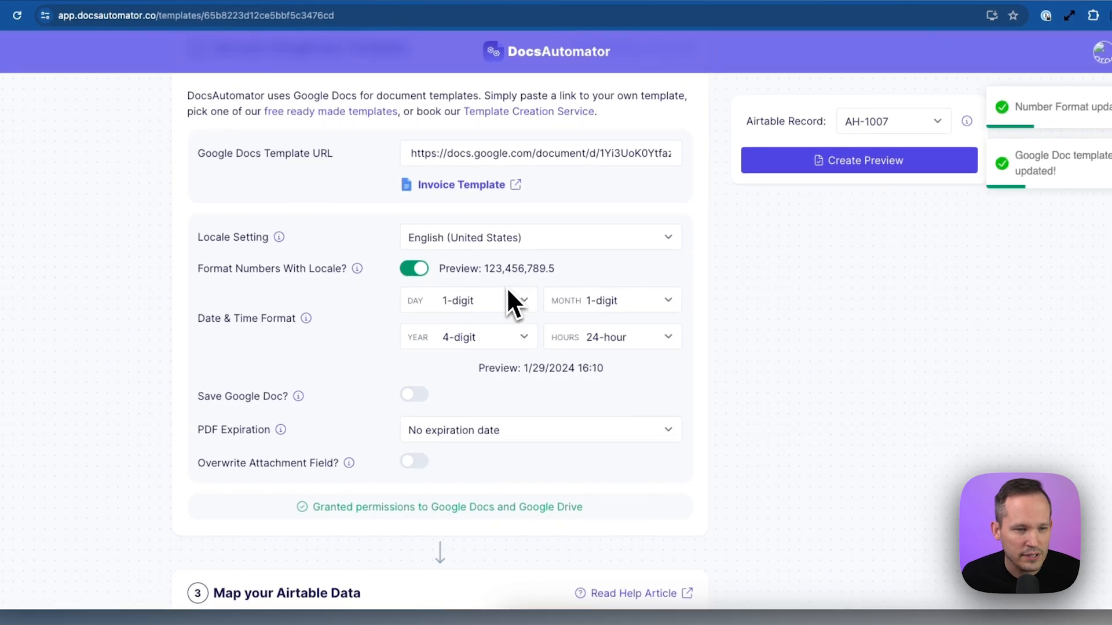
{"action": "mouse_move", "coordinate": [542, 394]}
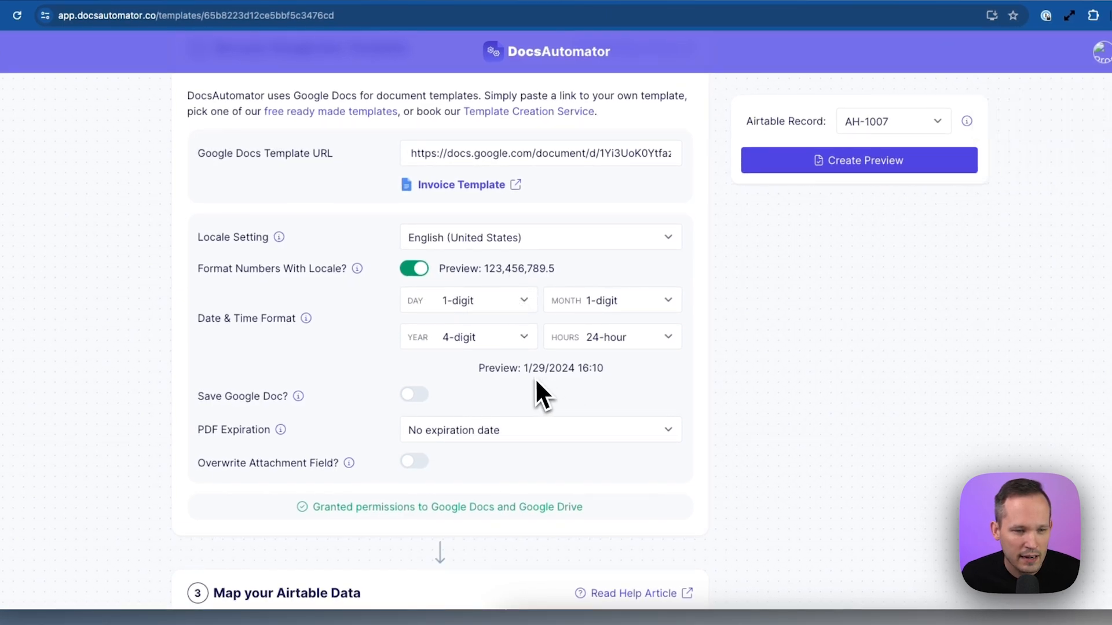
{"action": "mouse_move", "coordinate": [546, 393]}
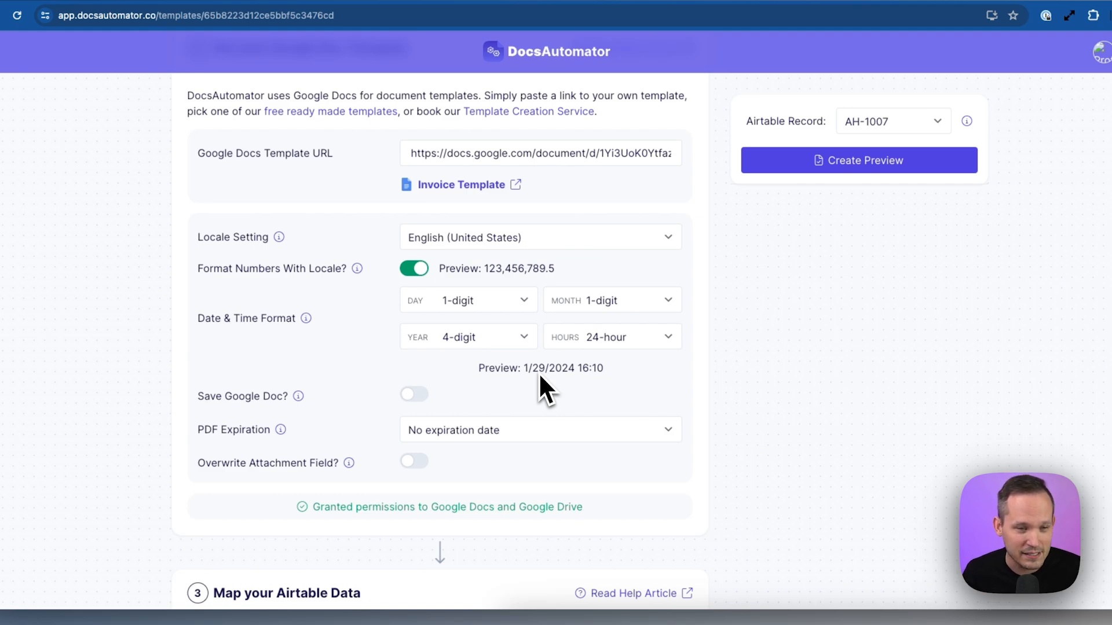
{"action": "mouse_move", "coordinate": [610, 411]}
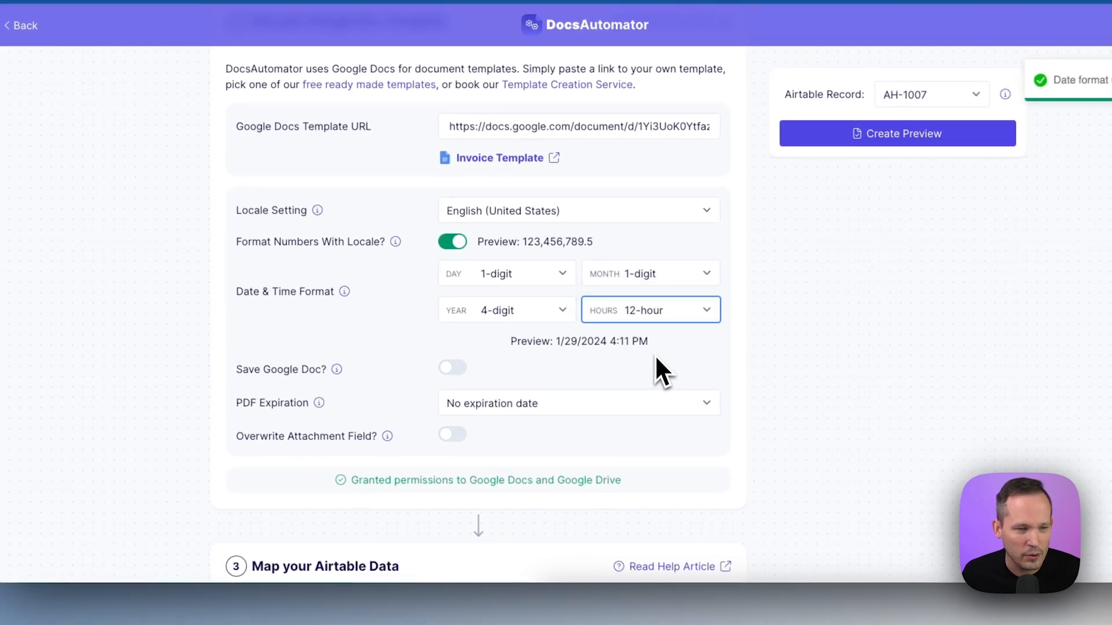
{"action": "mouse_move", "coordinate": [337, 370]}
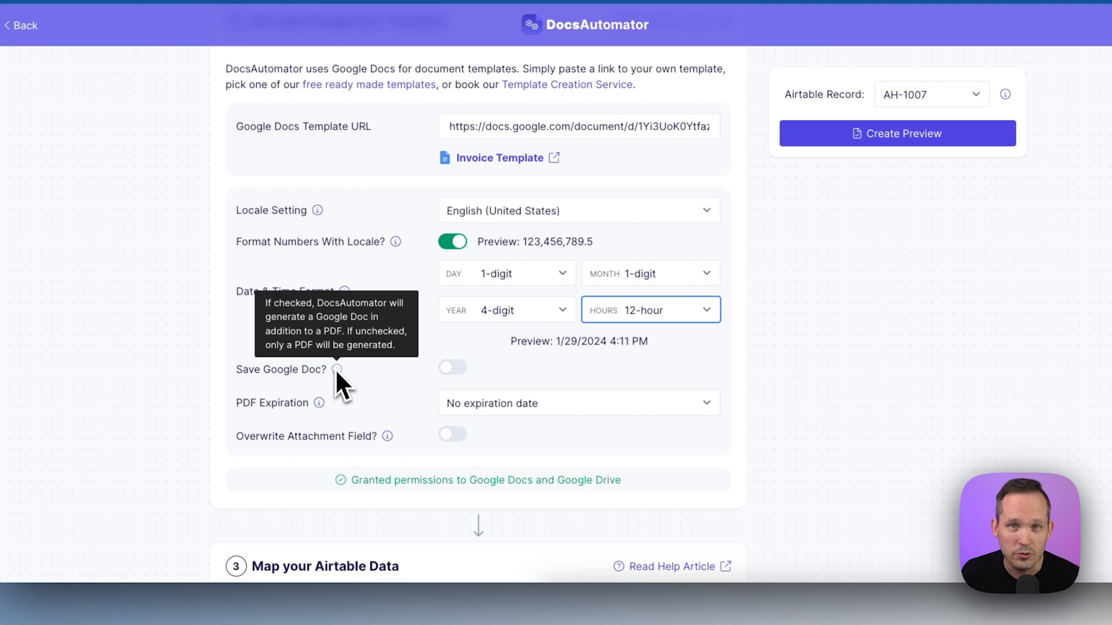
{"action": "mouse_move", "coordinate": [374, 386]}
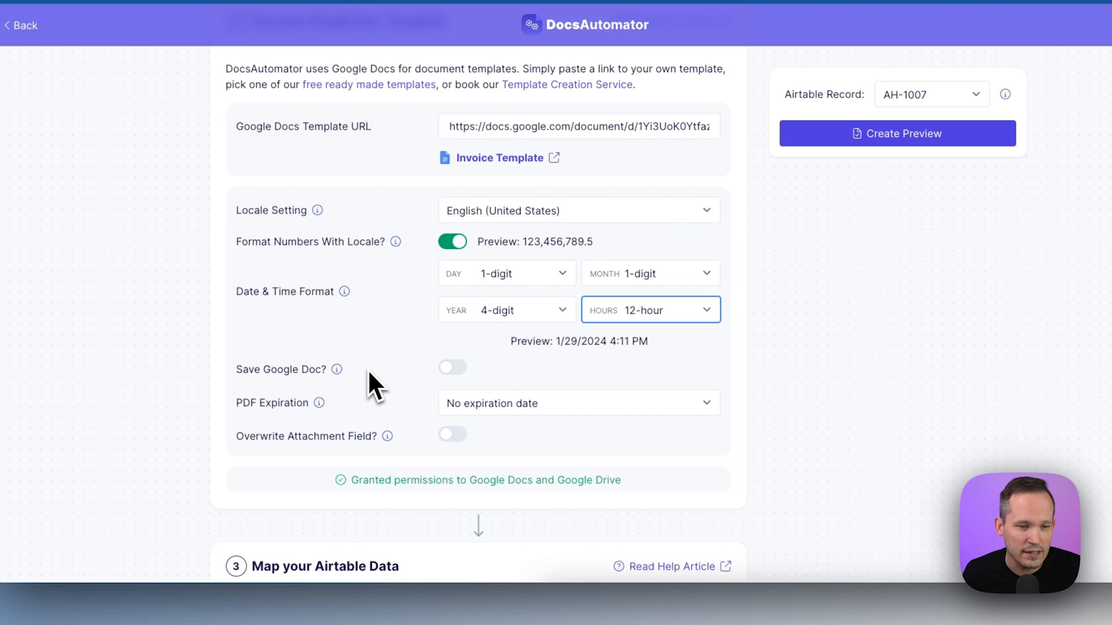
{"action": "mouse_move", "coordinate": [440, 389]}
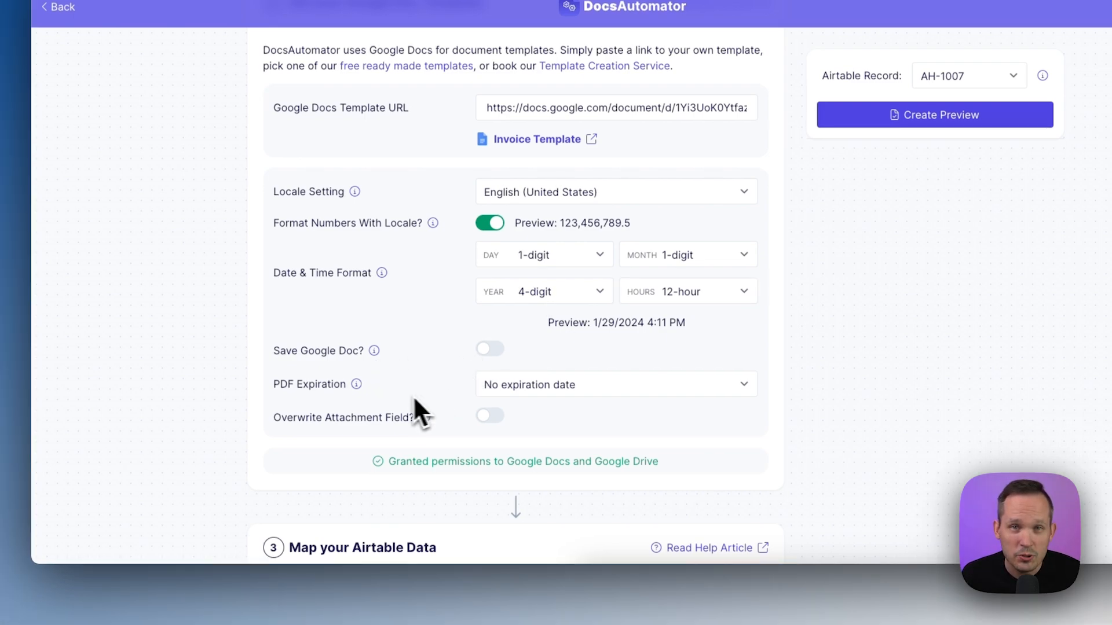
{"action": "mouse_move", "coordinate": [348, 407]}
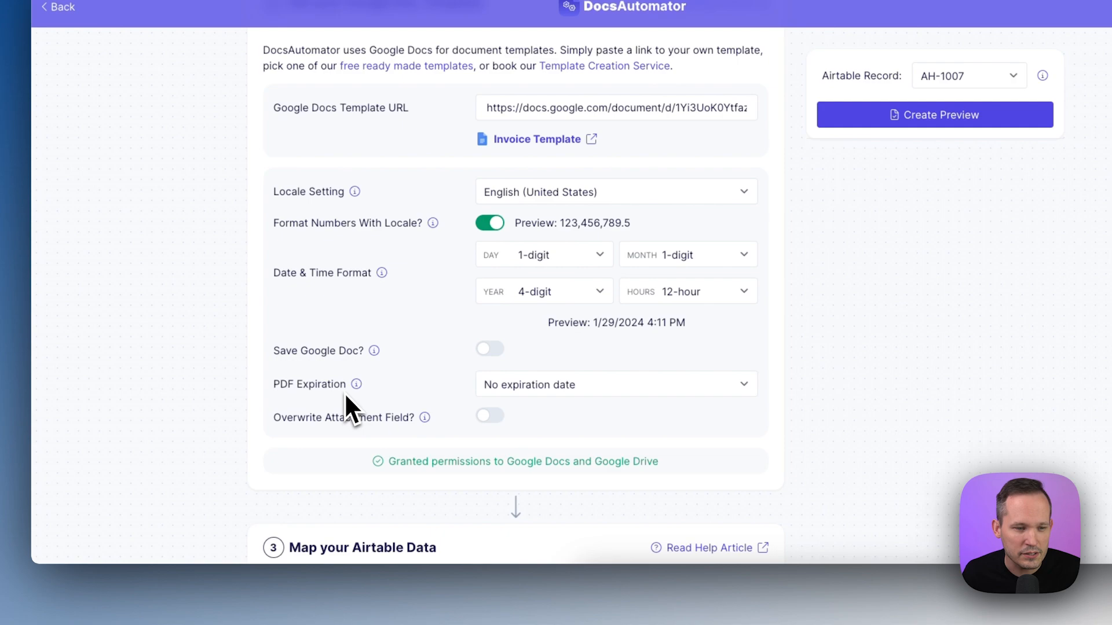
{"action": "mouse_move", "coordinate": [443, 439]}
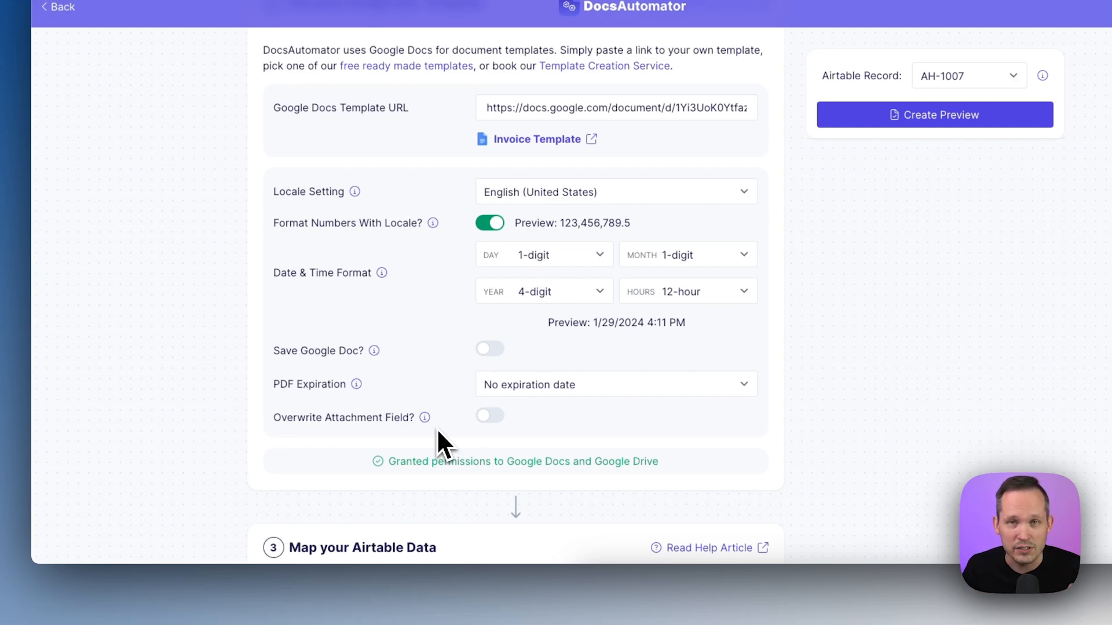
{"action": "mouse_move", "coordinate": [490, 415]}
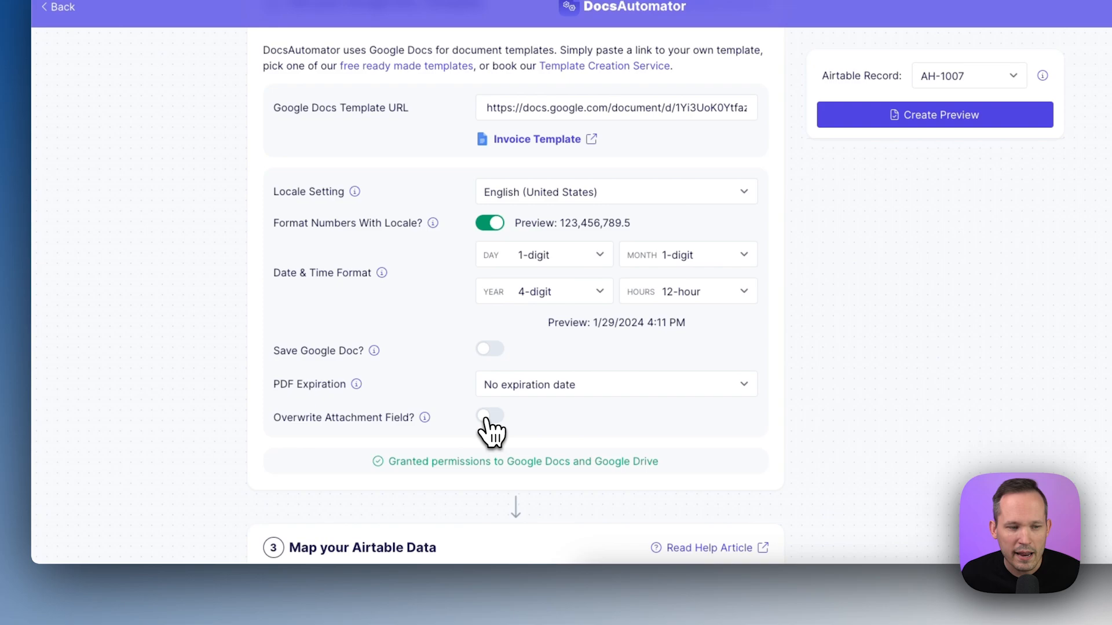
{"action": "scroll", "scroll_direction": "down", "scroll_amount": 3}
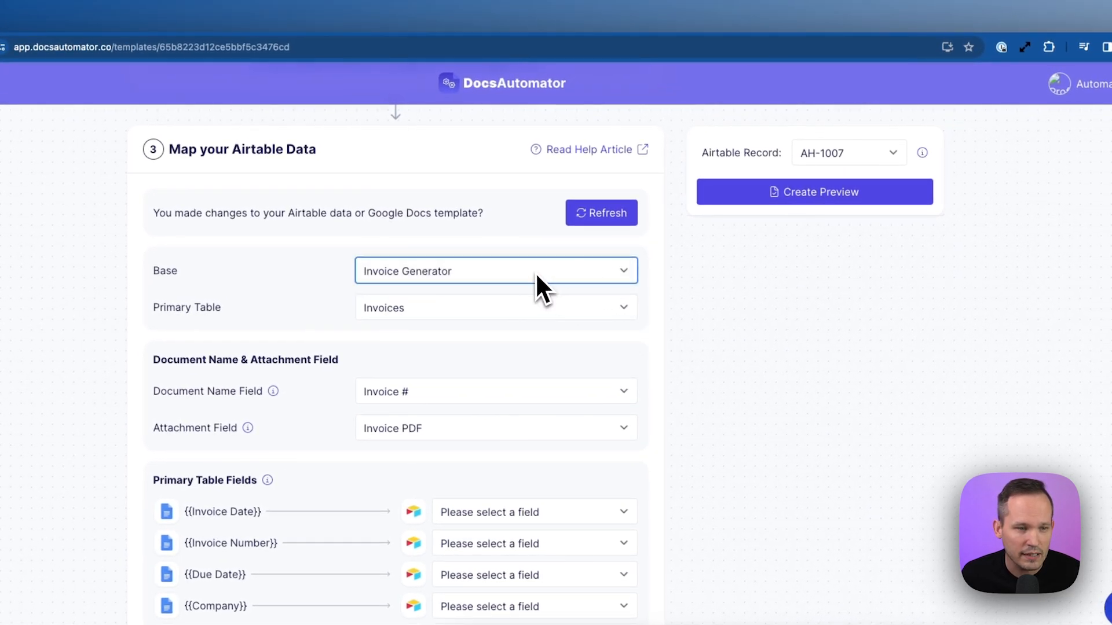
{"action": "mouse_move", "coordinate": [461, 323]}
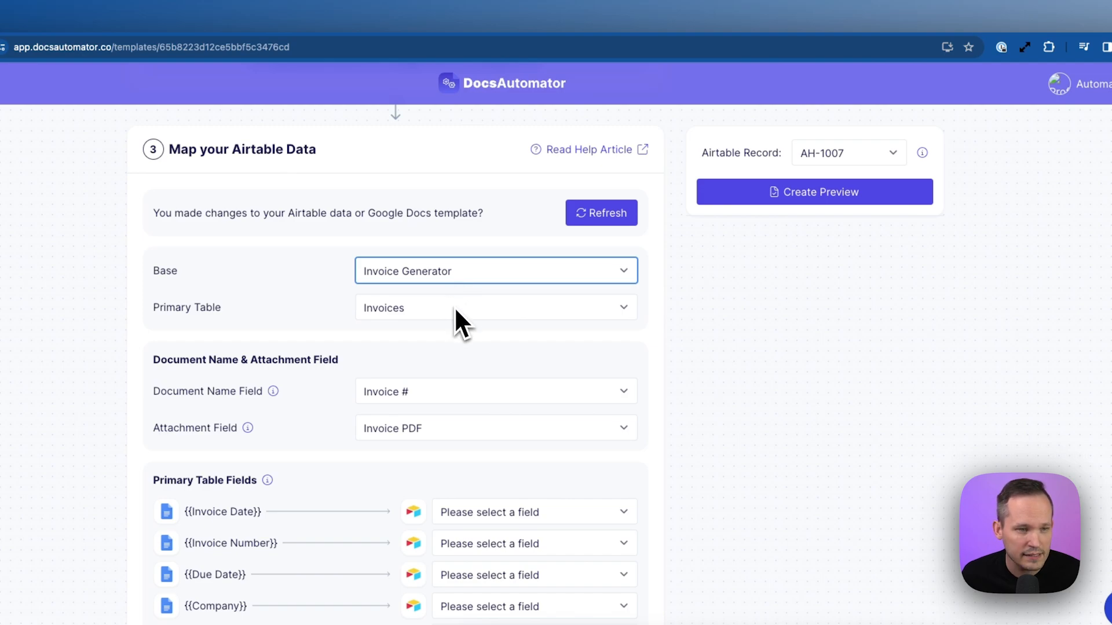
List the Invoice Generator tables (Invoices, Invoice Lines, Products, Accounts, Contacts), keeping Invoices
{"action": "left_click", "coordinate": [495, 307]}
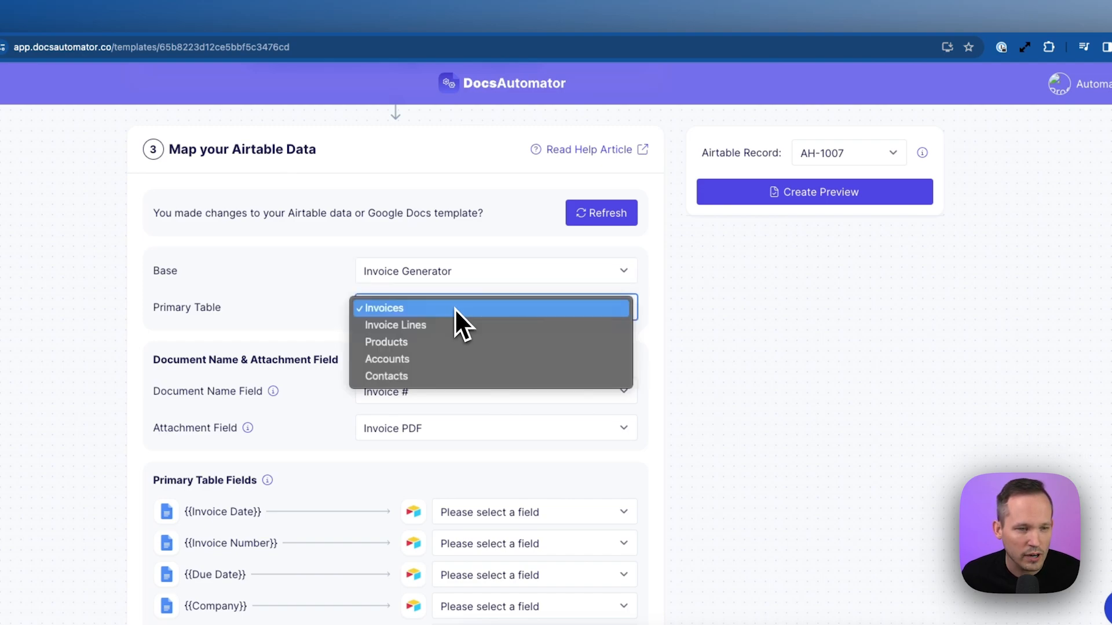
{"action": "mouse_move", "coordinate": [739, 378]}
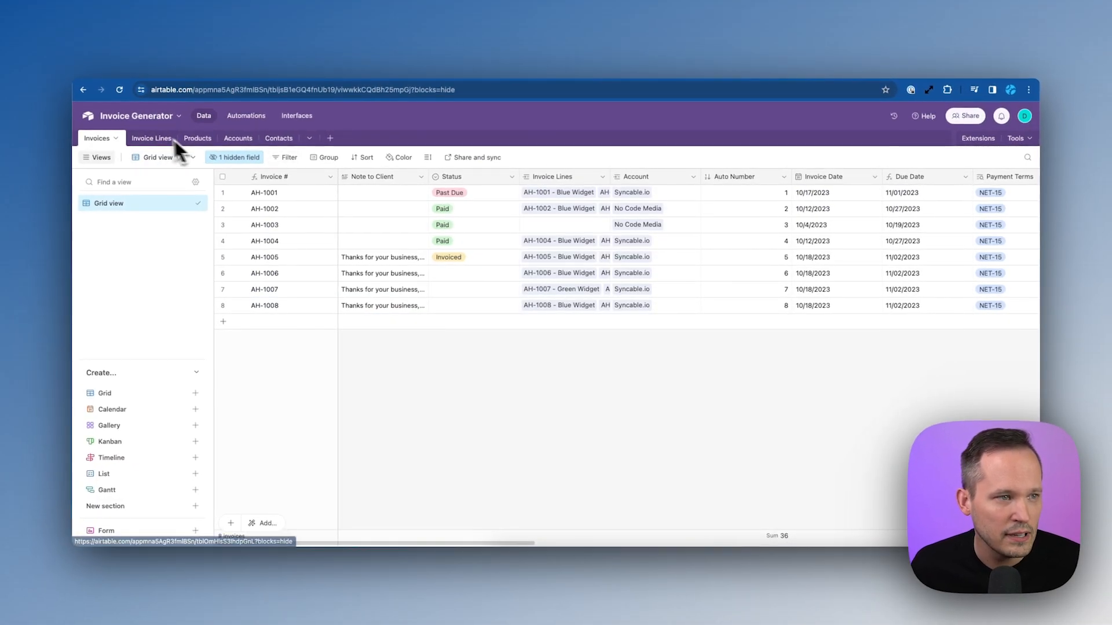
{"action": "left_click", "coordinate": [152, 138]}
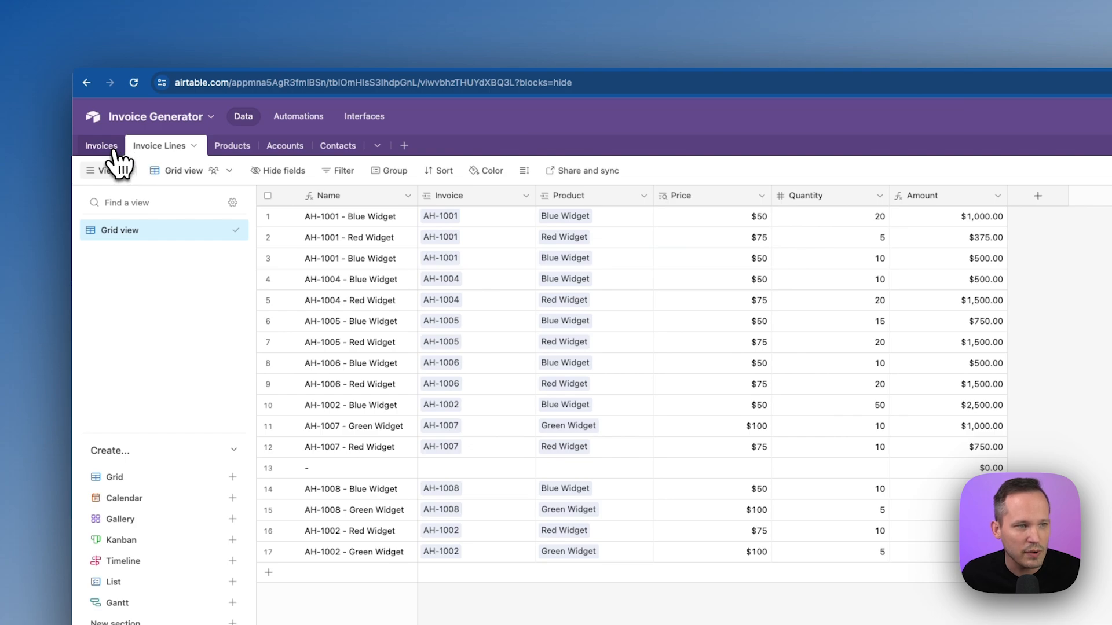
{"action": "mouse_move", "coordinate": [285, 154]}
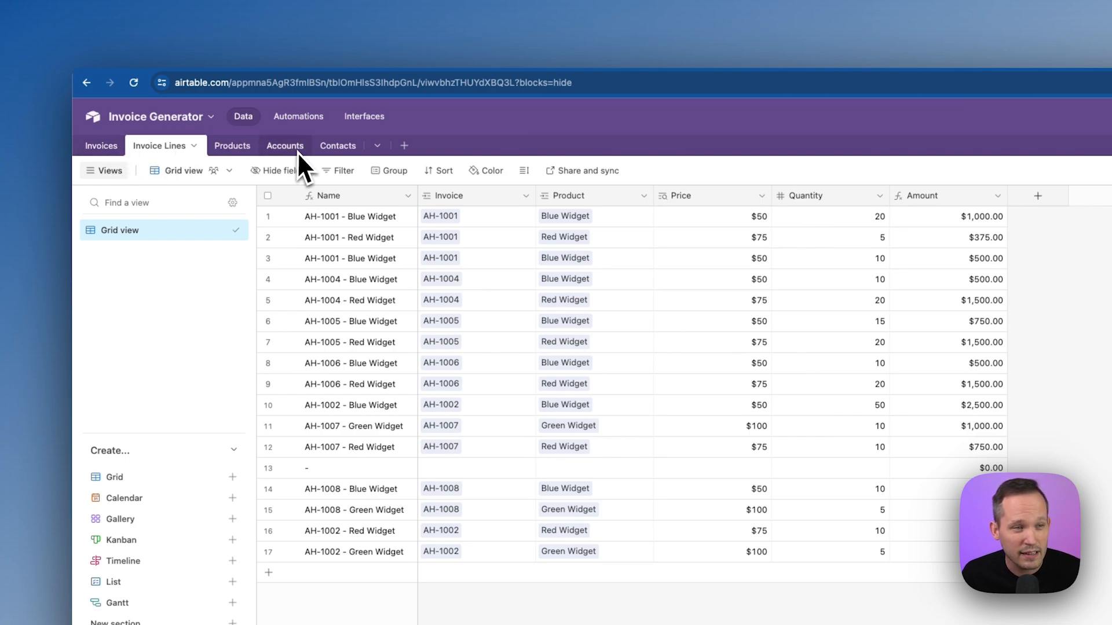
{"action": "left_click", "coordinate": [104, 145]}
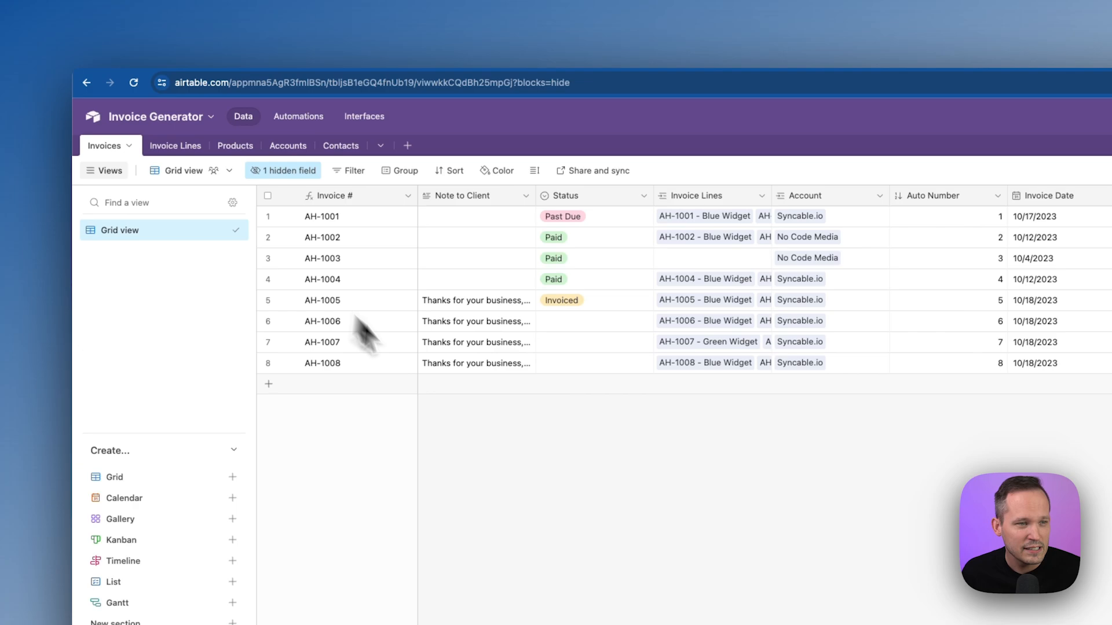
{"action": "mouse_move", "coordinate": [419, 404]}
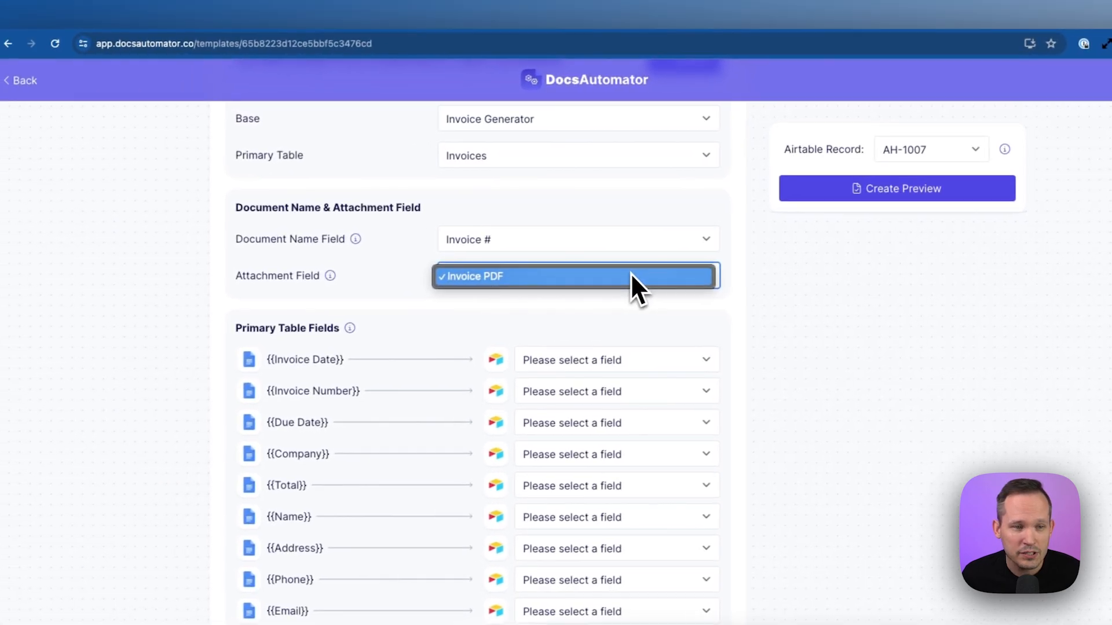
Keep Invoice PDF as attachment field; map Invoice Date and Invoice Number to Invoice Date, Invoice #
{"action": "left_click", "coordinate": [573, 276]}
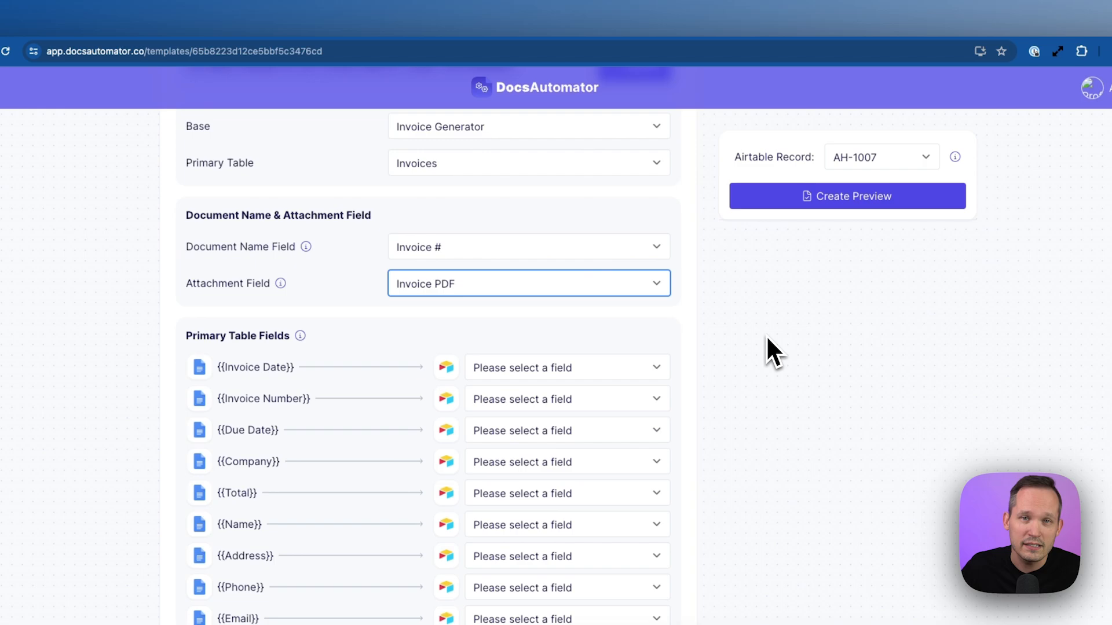
{"action": "scroll", "scroll_direction": "down", "scroll_amount": 3}
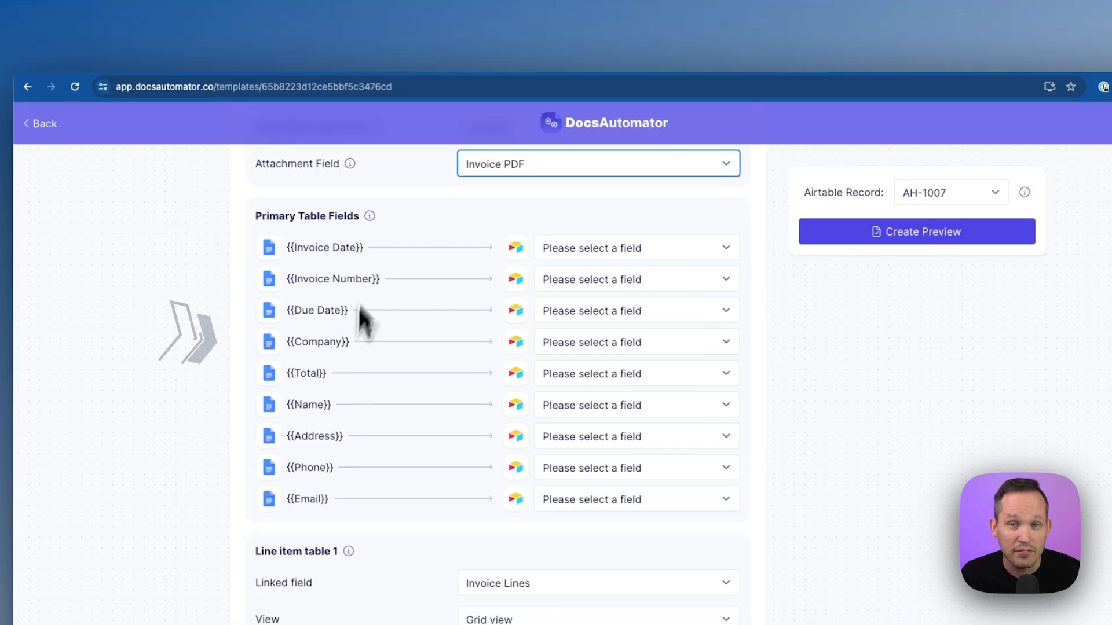
{"action": "mouse_move", "coordinate": [609, 278]}
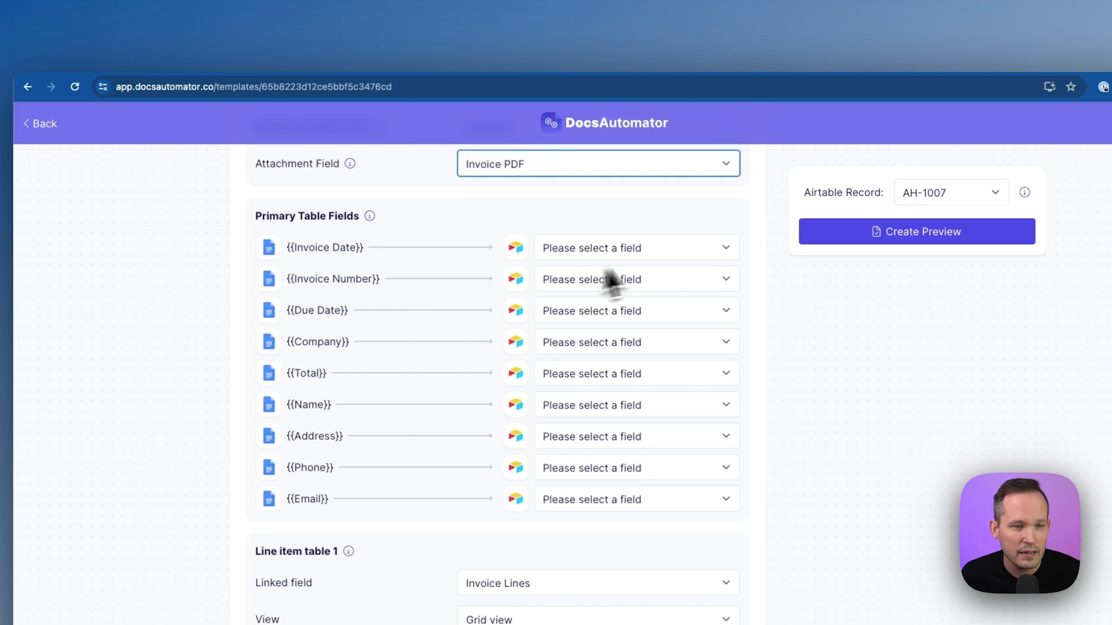
{"action": "mouse_move", "coordinate": [666, 277]}
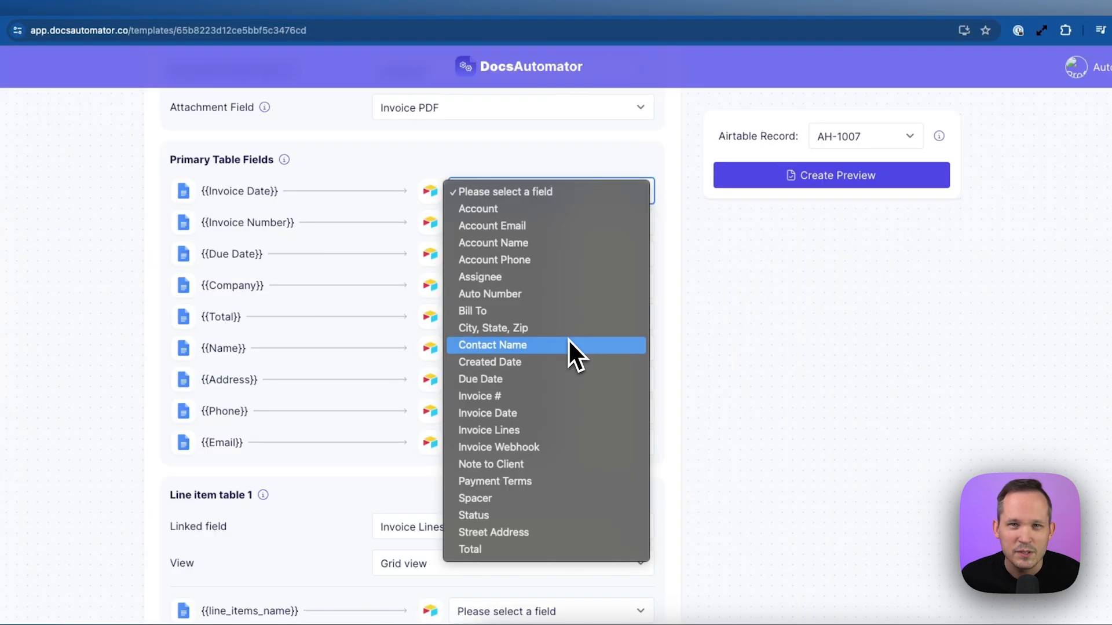
{"action": "mouse_move", "coordinate": [546, 396]}
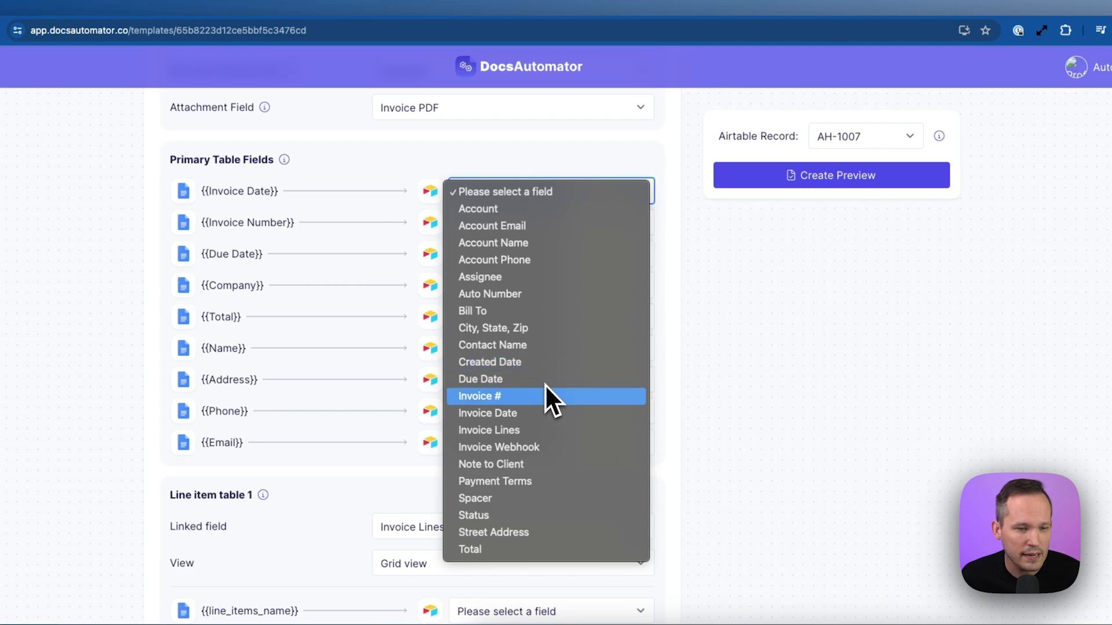
{"action": "left_click", "coordinate": [487, 413]}
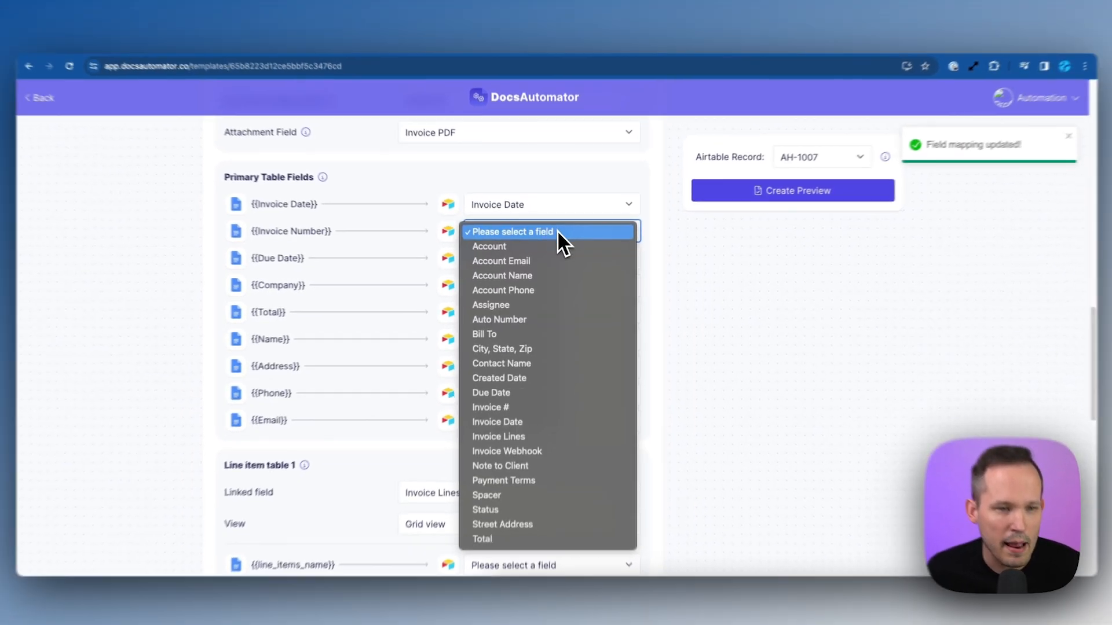
{"action": "left_click", "coordinate": [489, 407]}
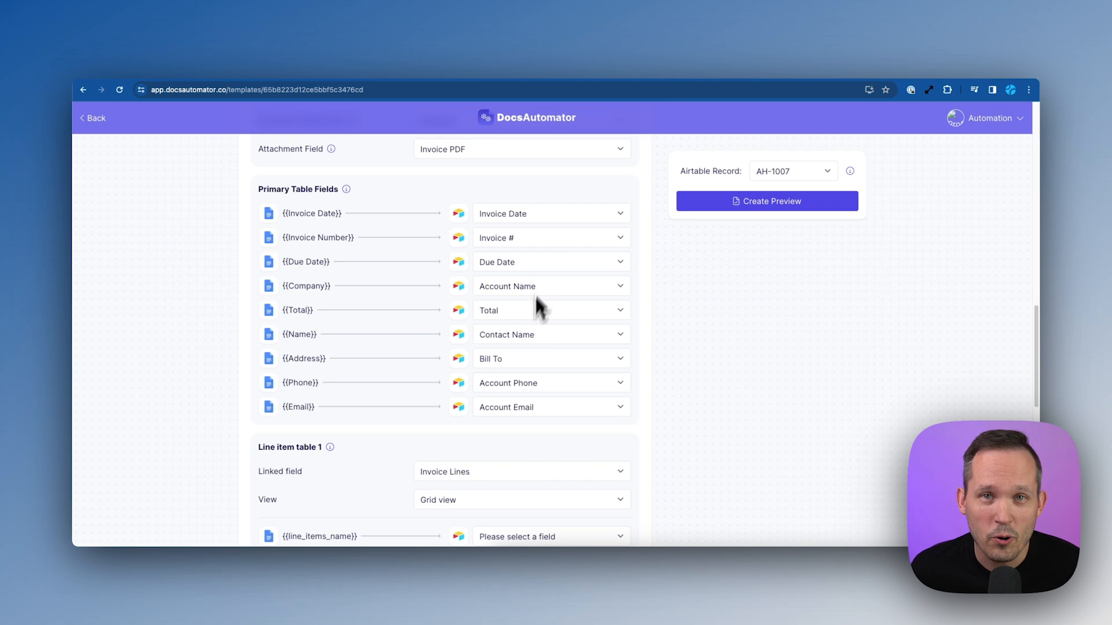
{"action": "mouse_move", "coordinate": [619, 326]}
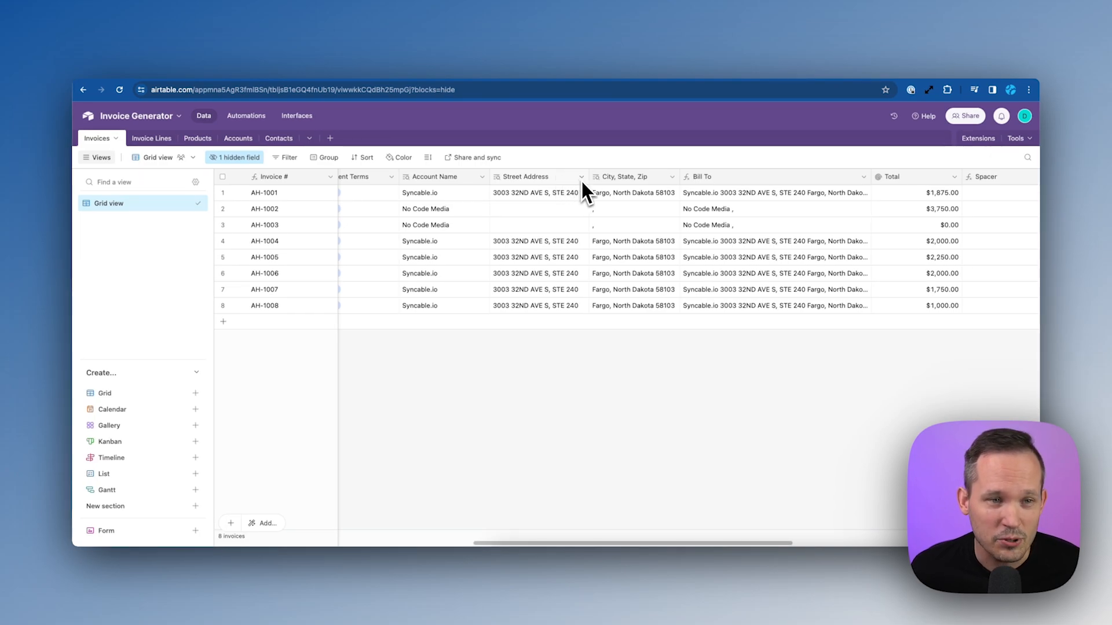
{"action": "mouse_move", "coordinate": [237, 138]}
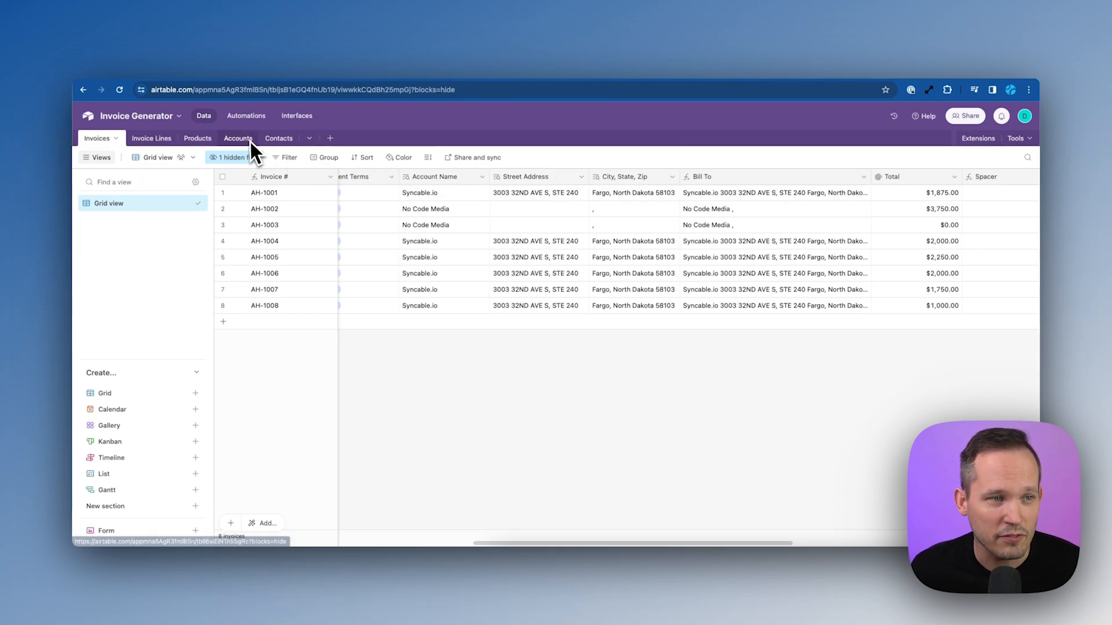
{"action": "mouse_move", "coordinate": [563, 244]}
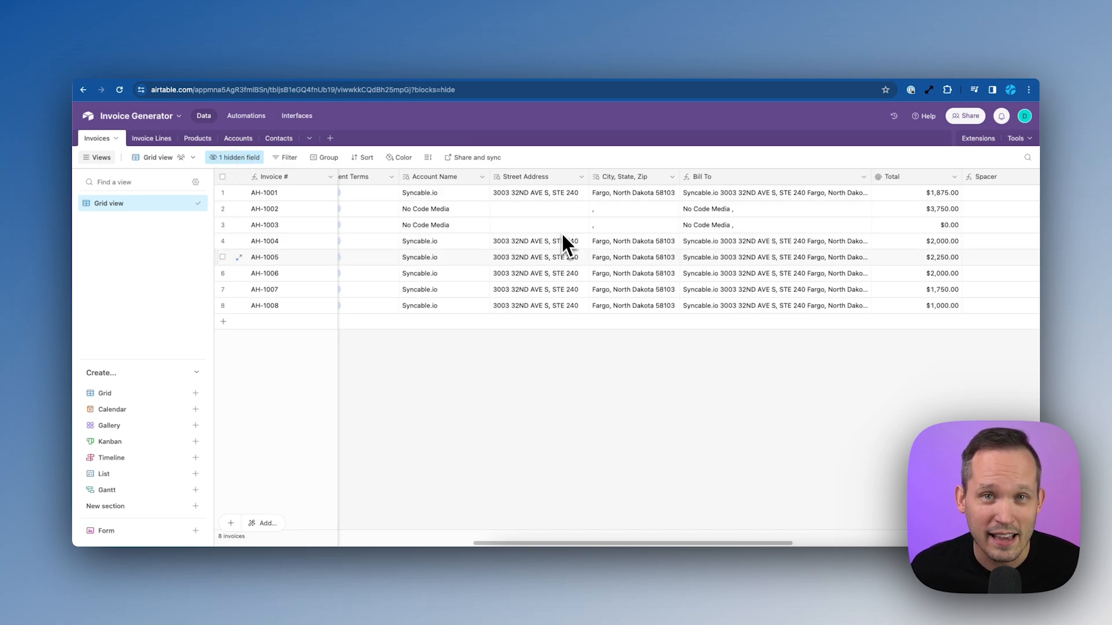
{"action": "mouse_move", "coordinate": [581, 287]}
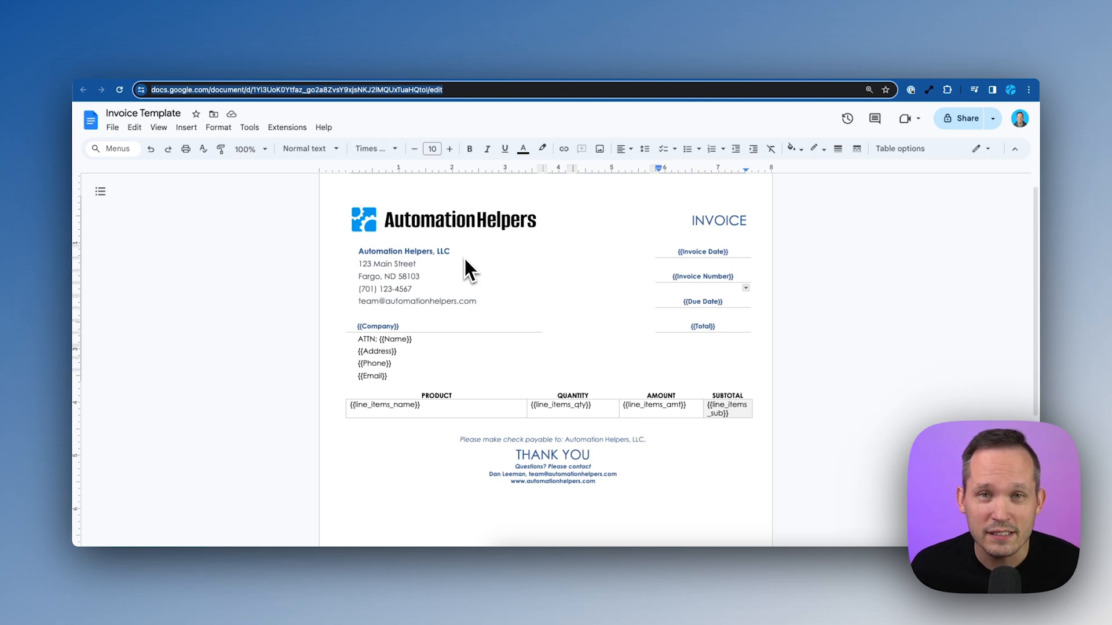
{"action": "mouse_move", "coordinate": [484, 310]}
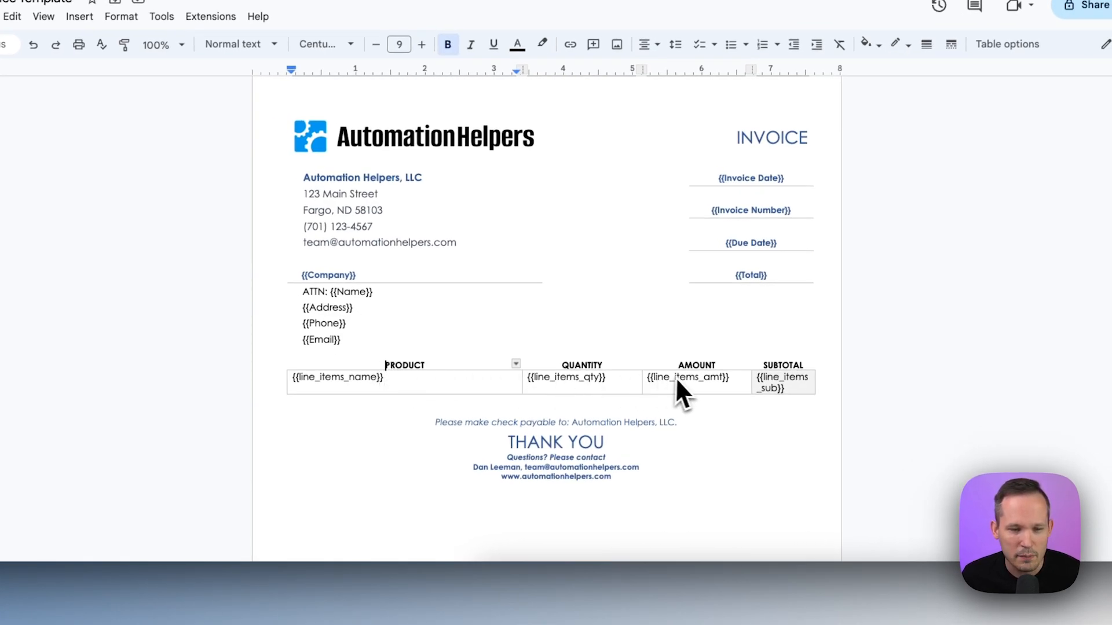
{"action": "mouse_move", "coordinate": [751, 383]}
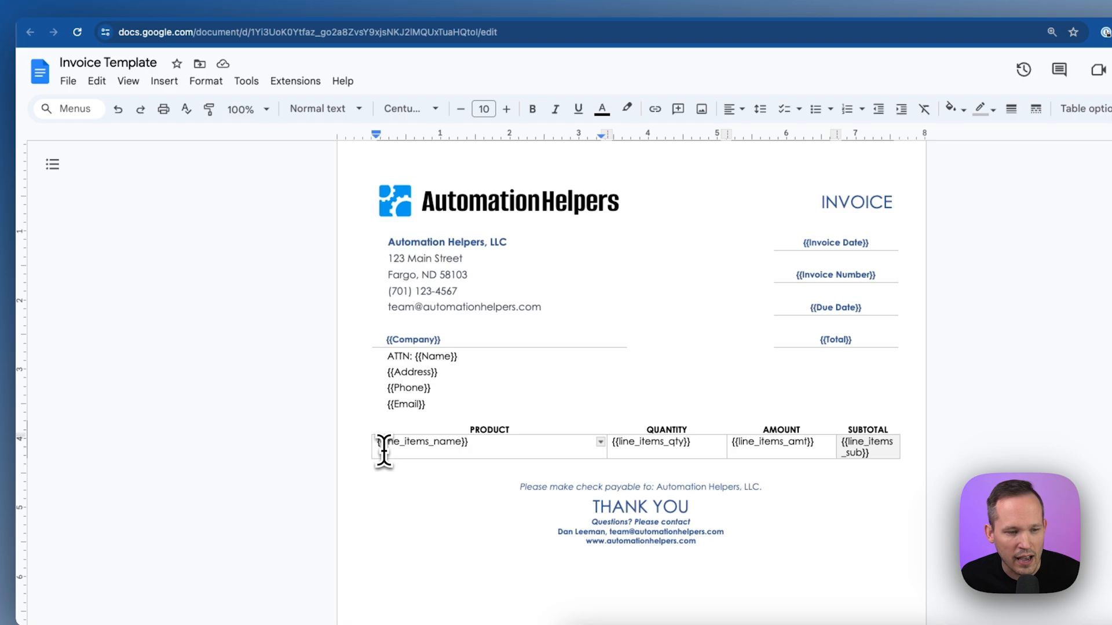
{"action": "mouse_move", "coordinate": [433, 454]}
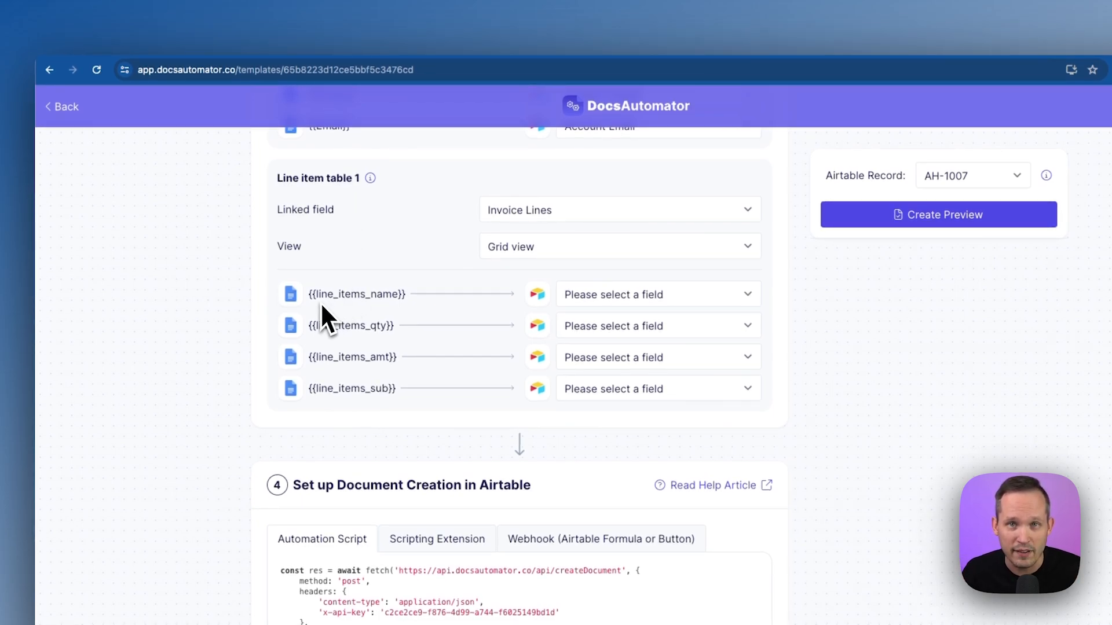
{"action": "mouse_move", "coordinate": [546, 273]}
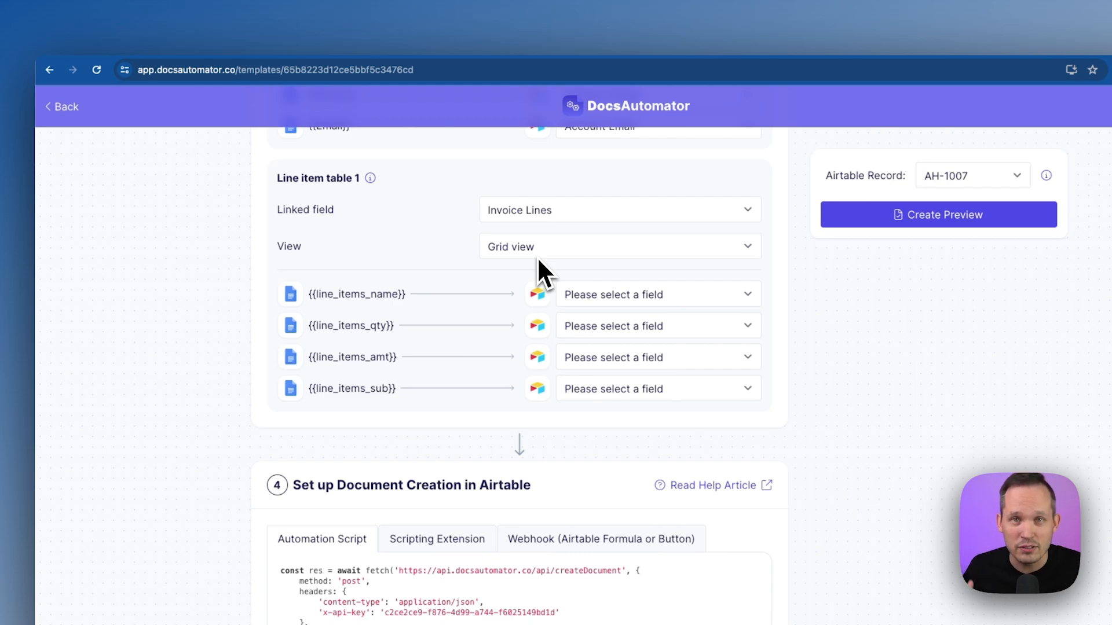
Keep Grid view for Invoice Lines line items and open the line-item name field list
{"action": "left_click", "coordinate": [619, 246]}
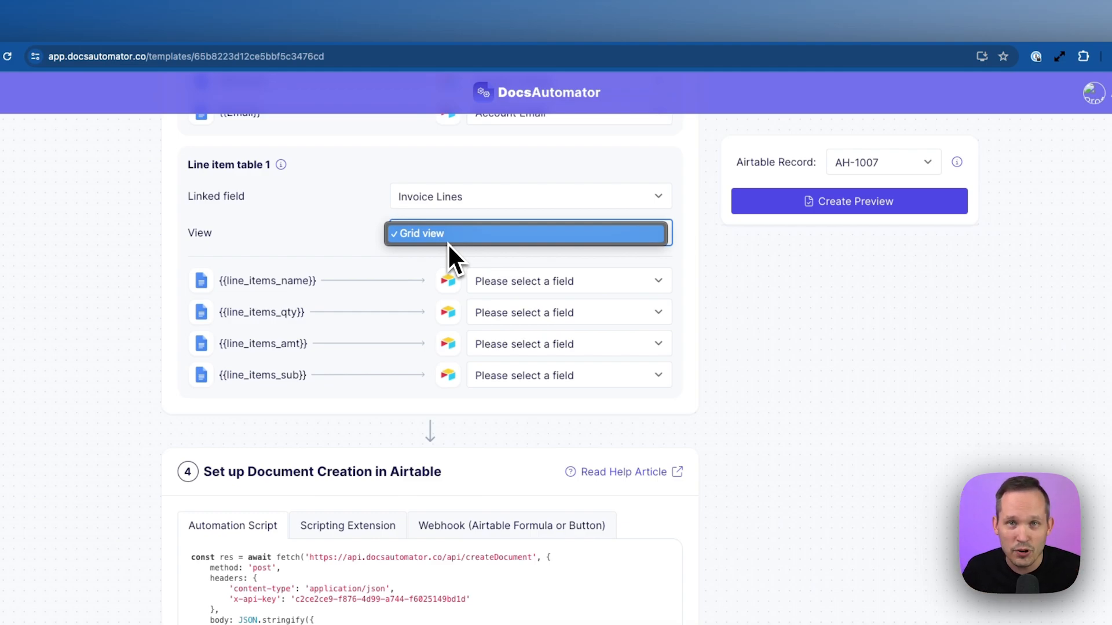
{"action": "left_click", "coordinate": [568, 280]}
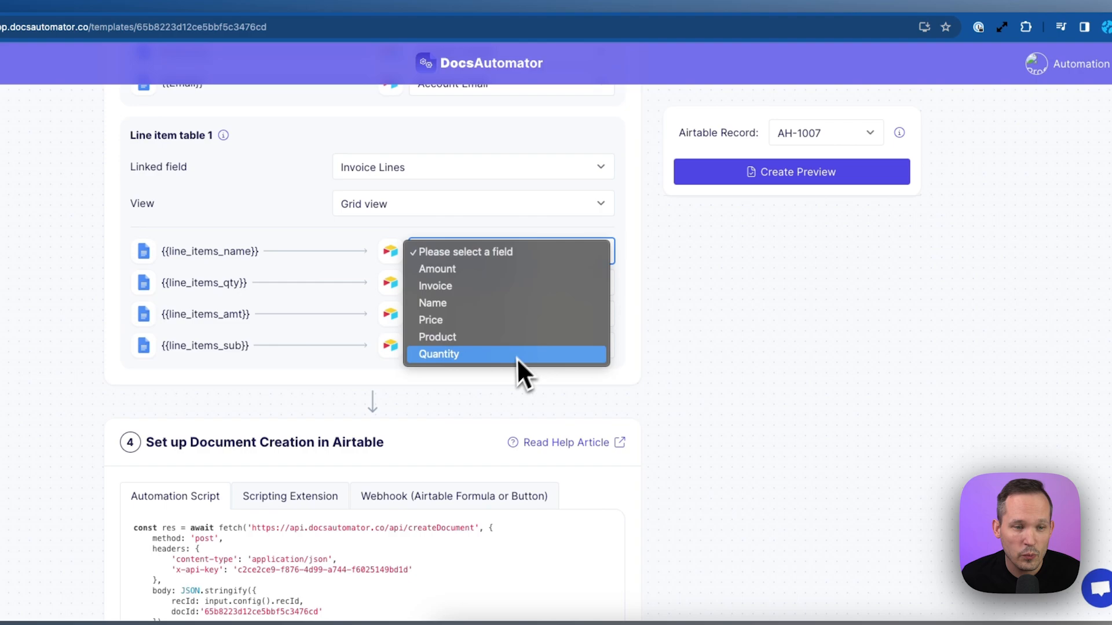
{"action": "left_click", "coordinate": [438, 337]}
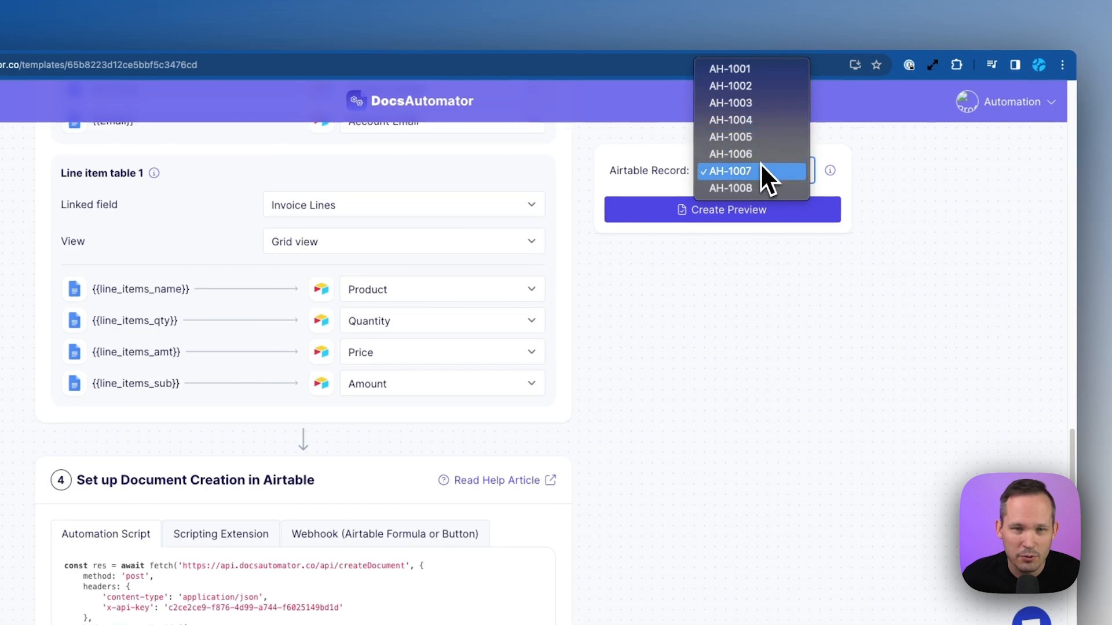
Select record AH-1007 and create its preview PDF
{"action": "left_click", "coordinate": [731, 171]}
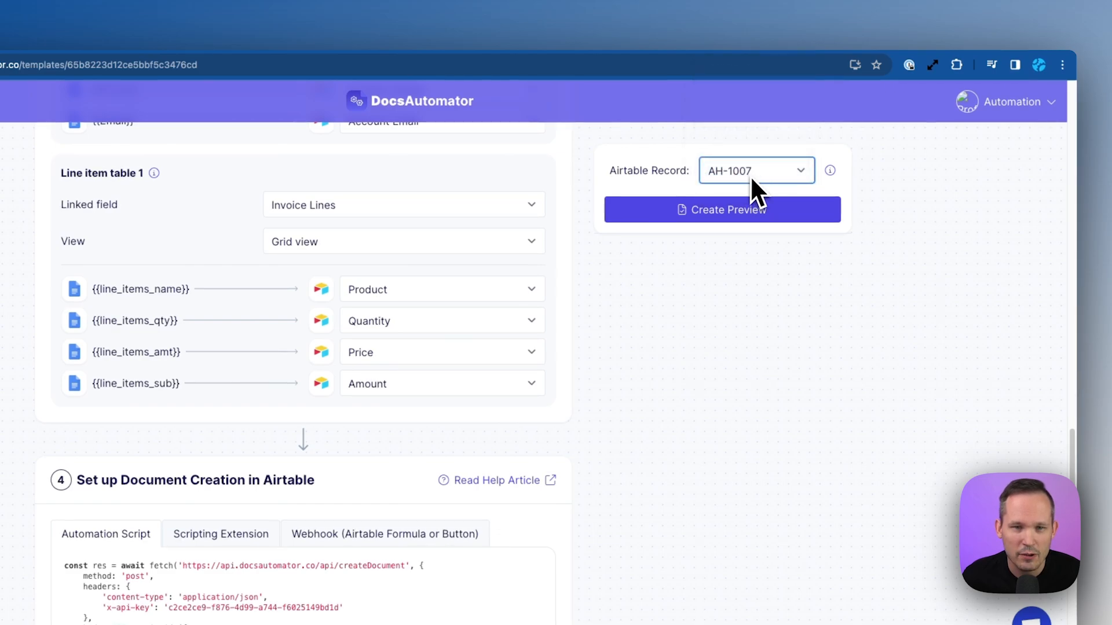
{"action": "left_click", "coordinate": [721, 209]}
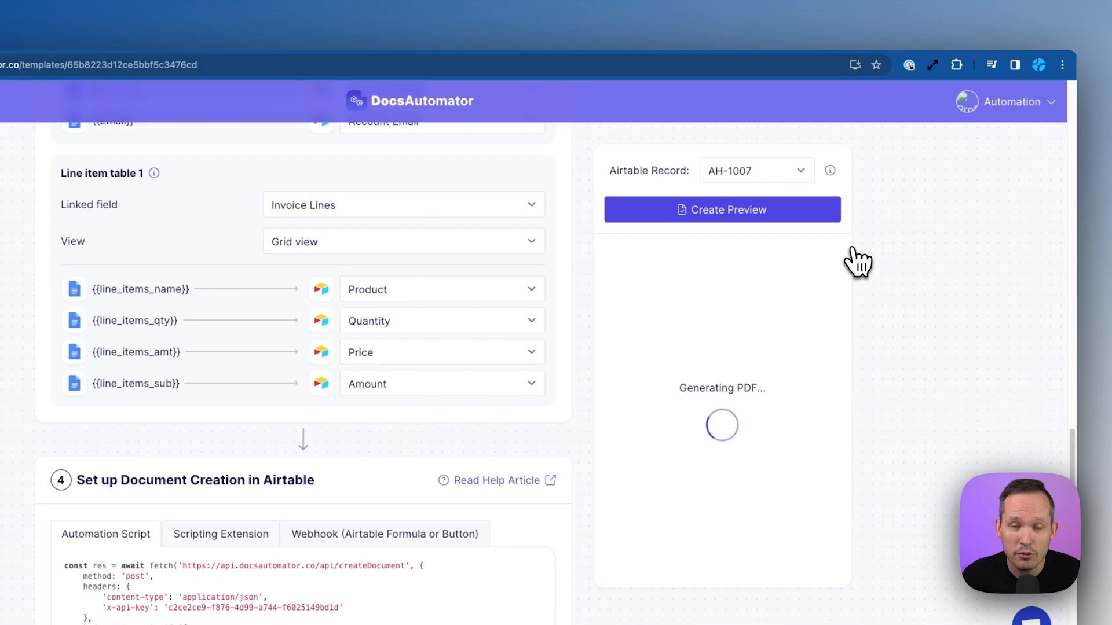
{"action": "left_click", "coordinate": [721, 209]}
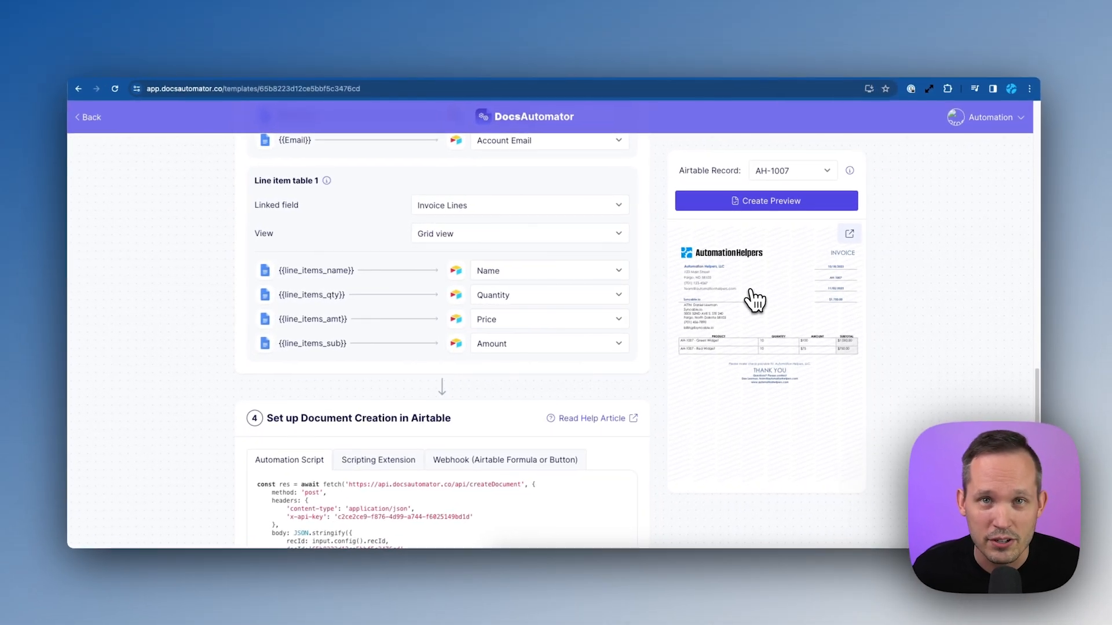
Scroll to document-creation setup and show the 'Webhook (Airtable Formula or Button)' option
{"action": "scroll", "scroll_direction": "down", "scroll_amount": 3}
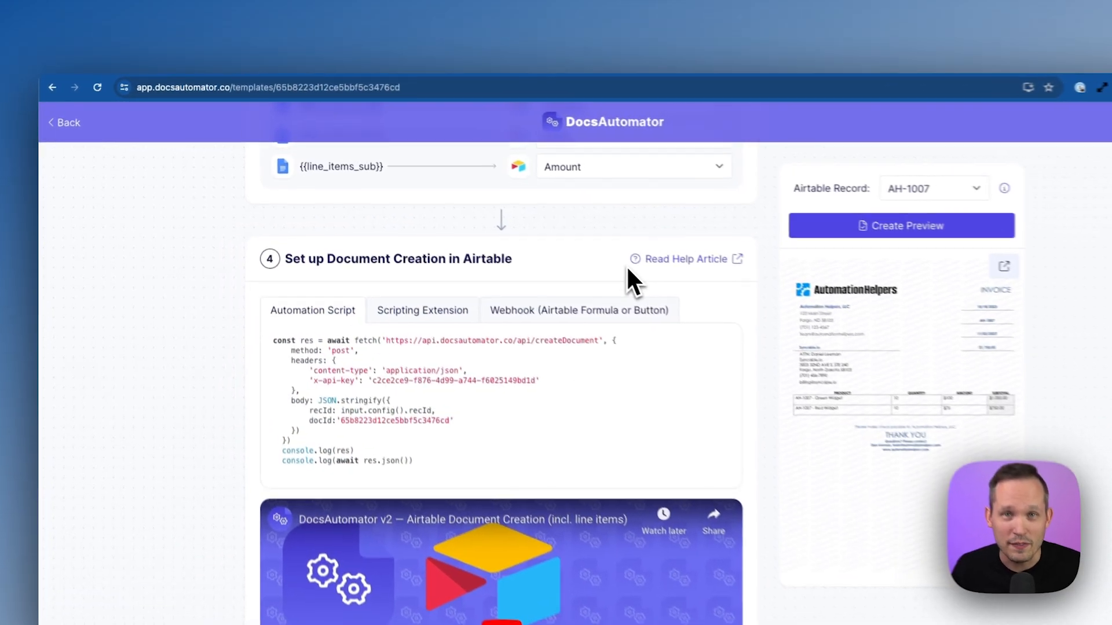
{"action": "scroll", "scroll_direction": "down", "scroll_amount": 3}
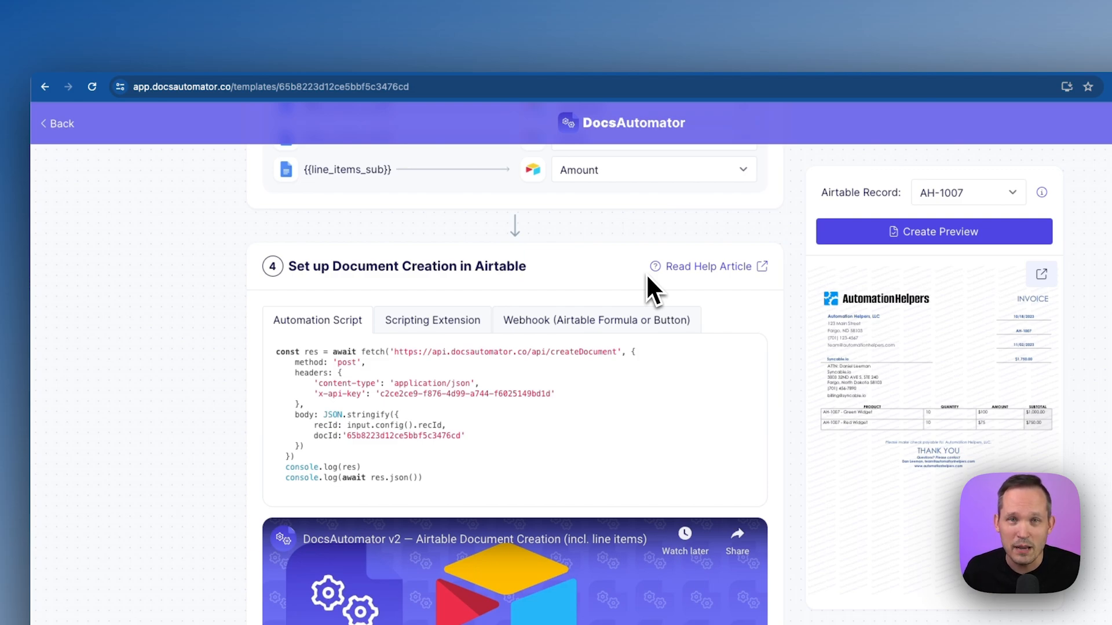
{"action": "mouse_move", "coordinate": [623, 329]}
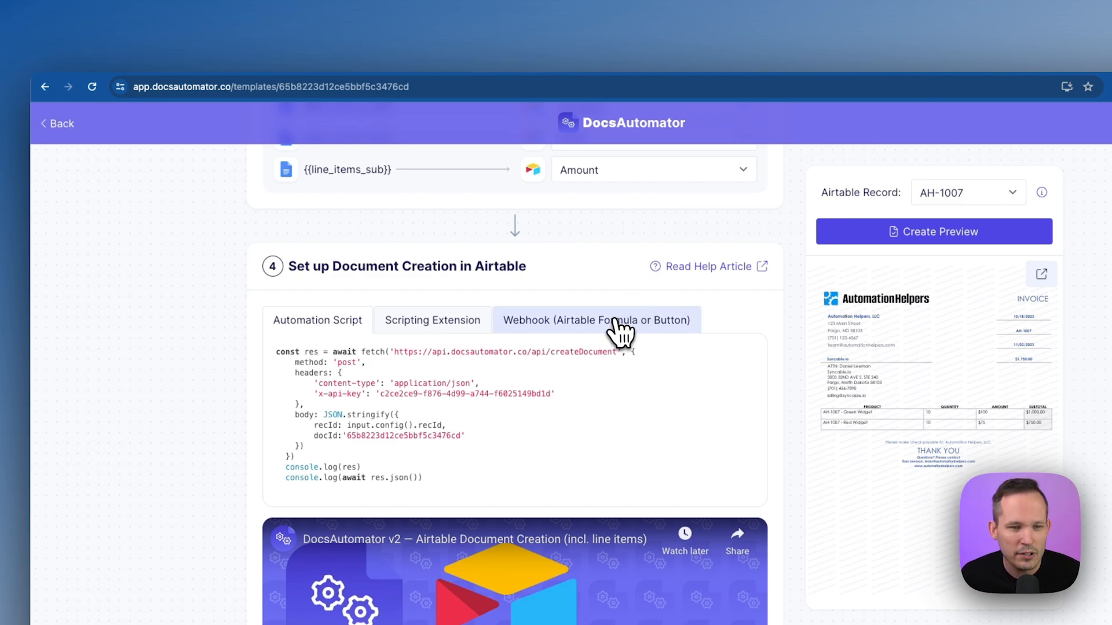
{"action": "left_click", "coordinate": [596, 320]}
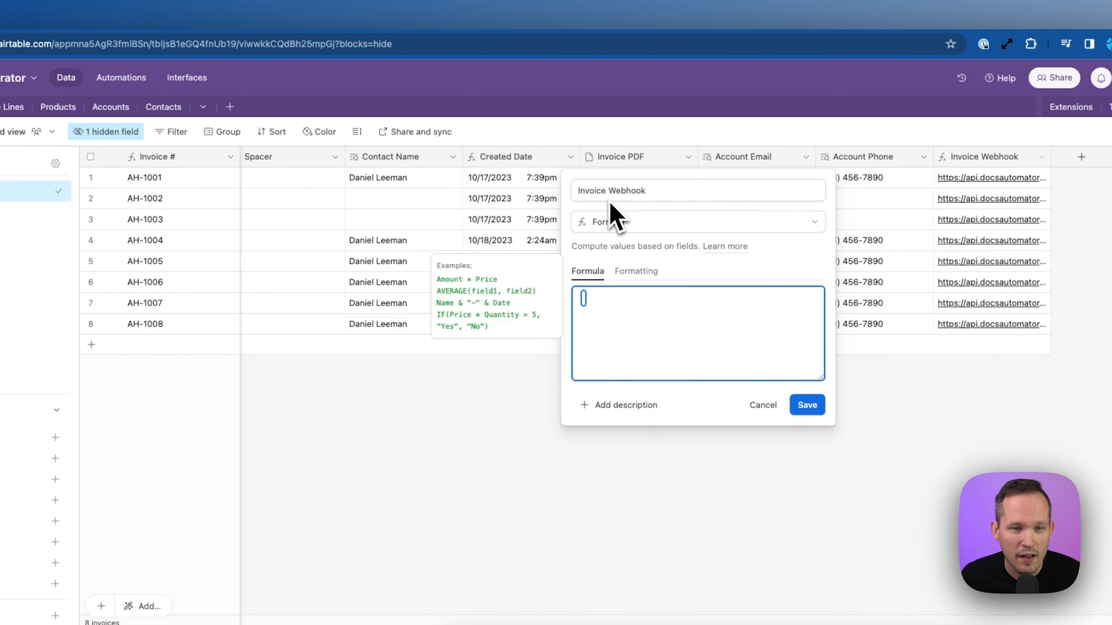
{"action": "mouse_move", "coordinate": [592, 312]}
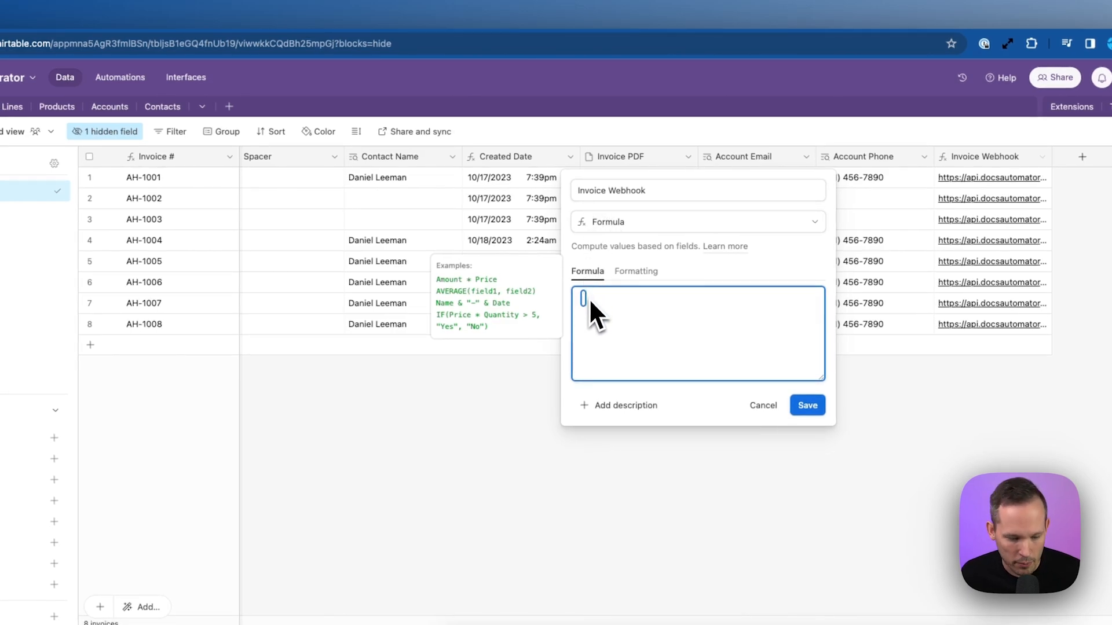
Paste the createDocument URL formula, with API key and &RECORD_ID(), into Invoice Webhook
{"action": "type", "text": "\"https://api.docsautomator.co/api/createDocument?apiKey=c2ce2ce9-f876-4d99-a744-f6025149bd1d&docId=65b8223d12ce5bbf5c3476cd&recId=\"&RECORD_ID()"}
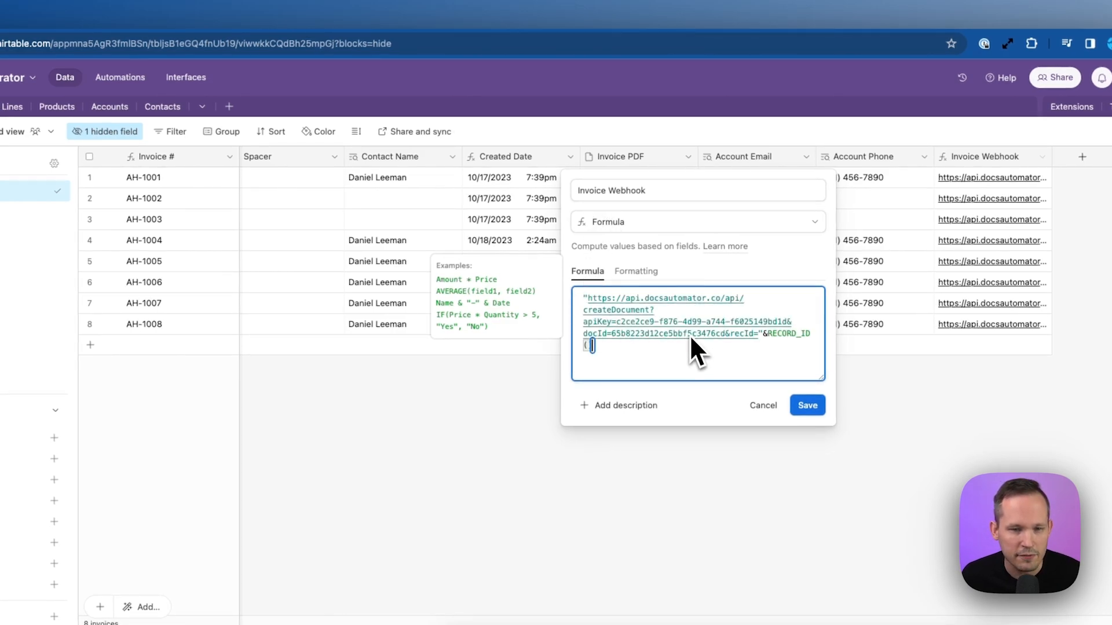
{"action": "mouse_move", "coordinate": [770, 353]}
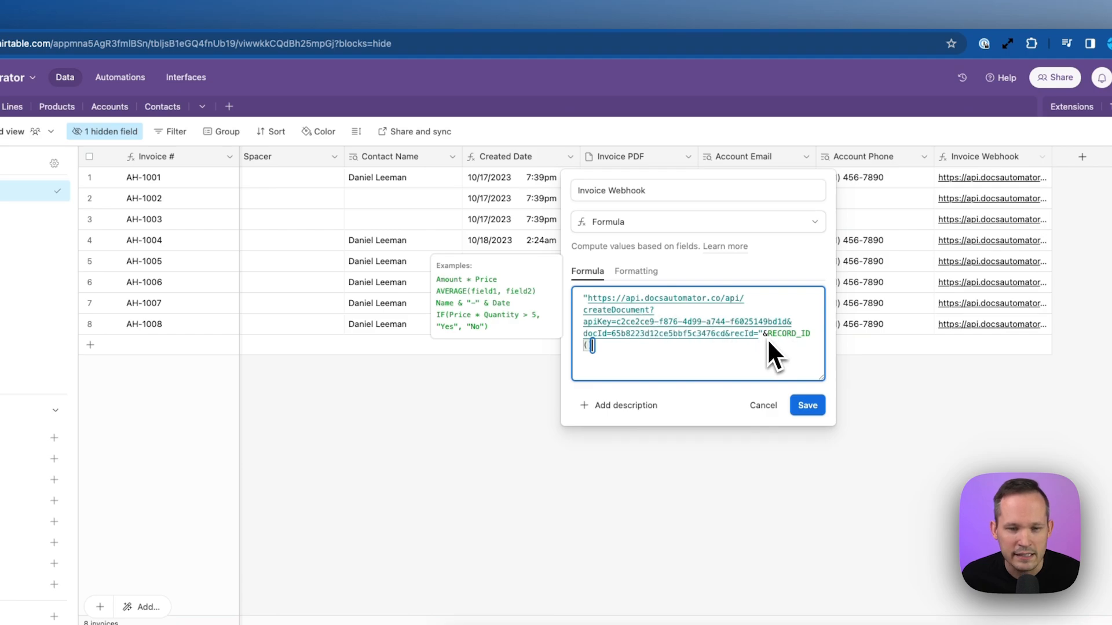
{"action": "mouse_move", "coordinate": [782, 356]}
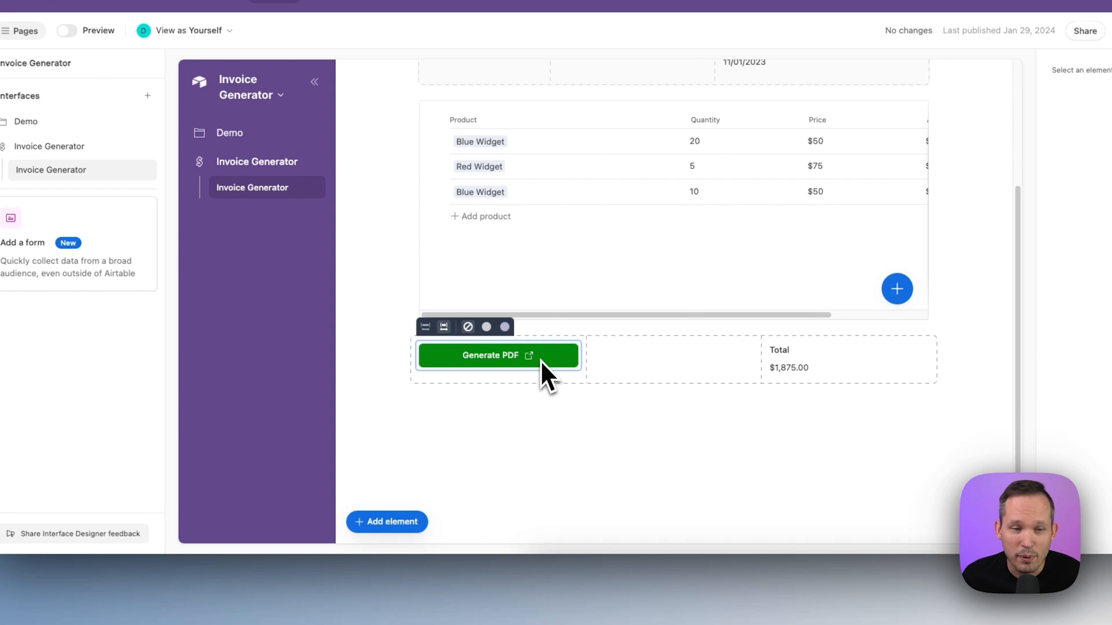
Set the Generate PDF button action to 'Go to URL in record' using Invoice Webhook
{"action": "left_click", "coordinate": [498, 355]}
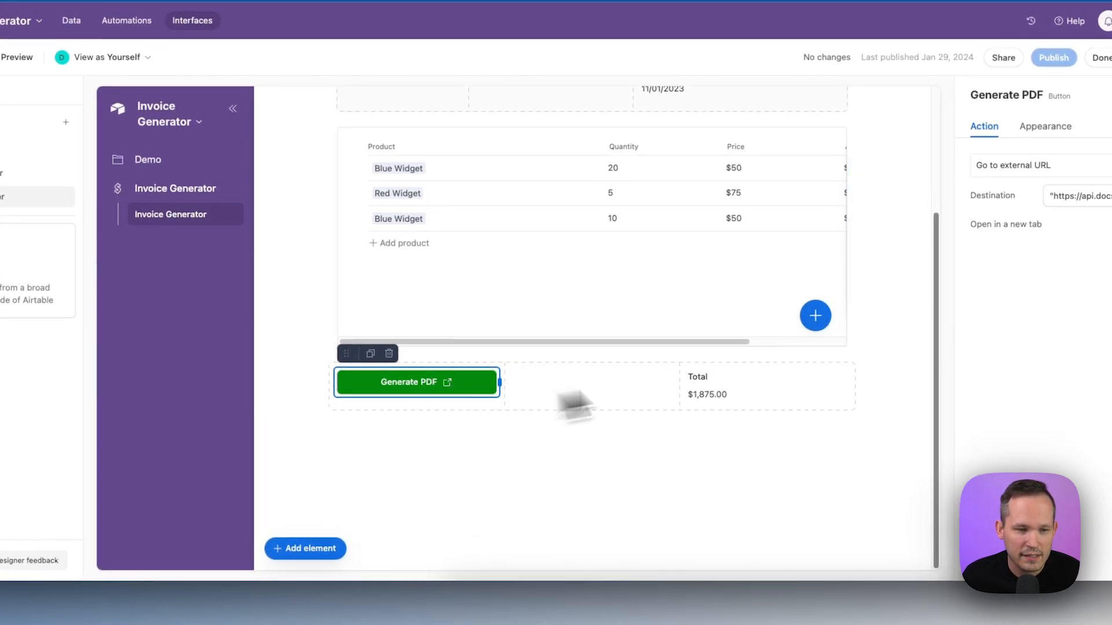
{"action": "left_click", "coordinate": [1035, 165]}
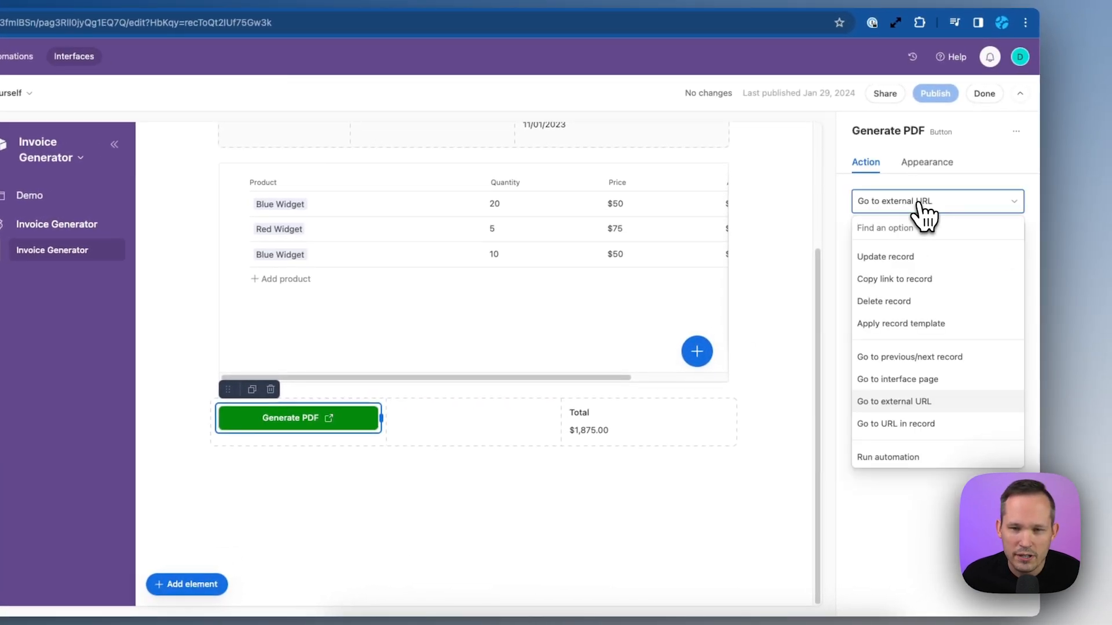
{"action": "mouse_move", "coordinate": [922, 319]}
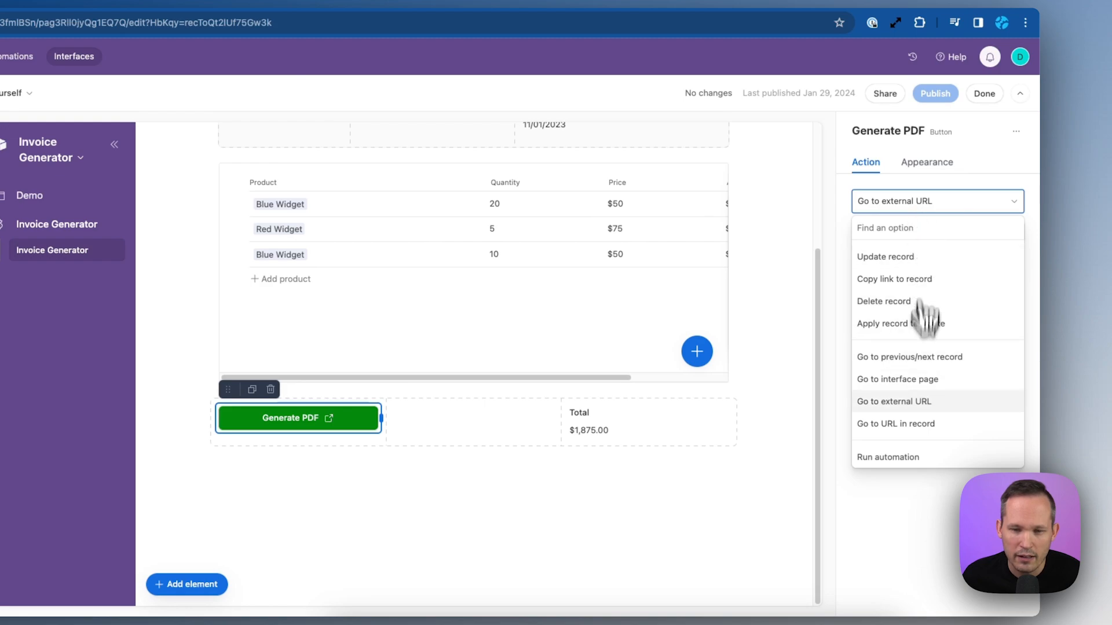
{"action": "left_click", "coordinate": [896, 424]}
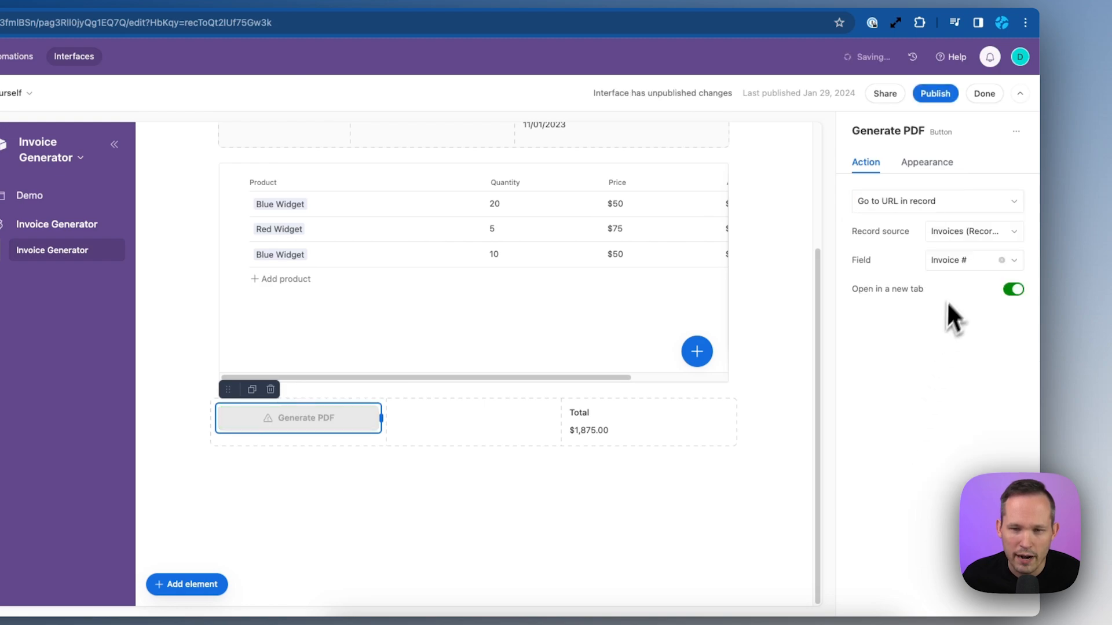
{"action": "left_click", "coordinate": [973, 260]}
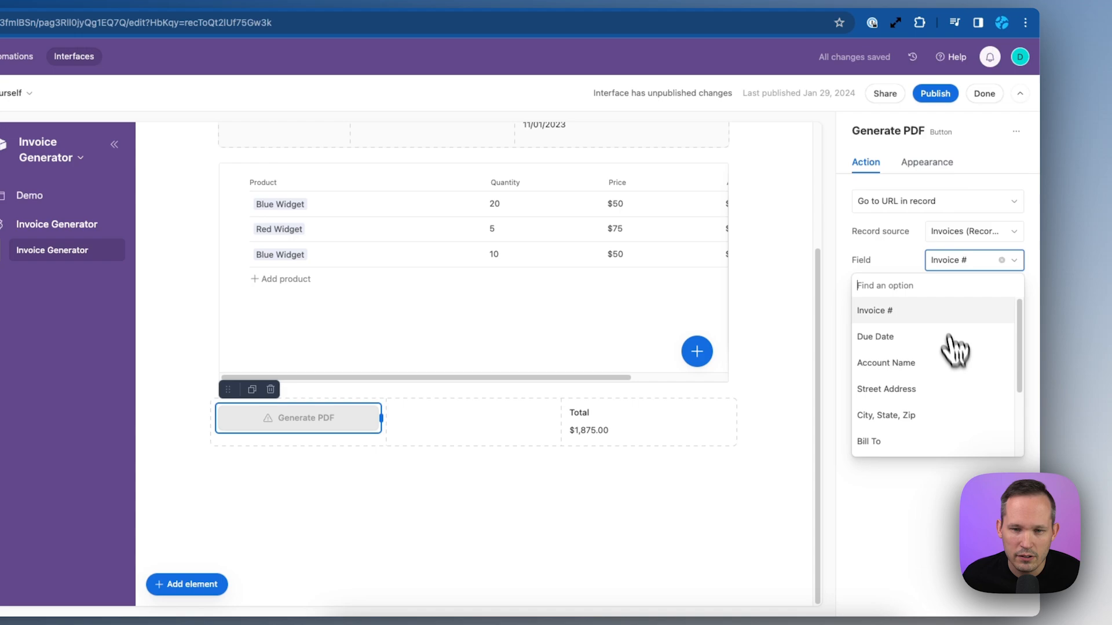
{"action": "type", "text": "inv"}
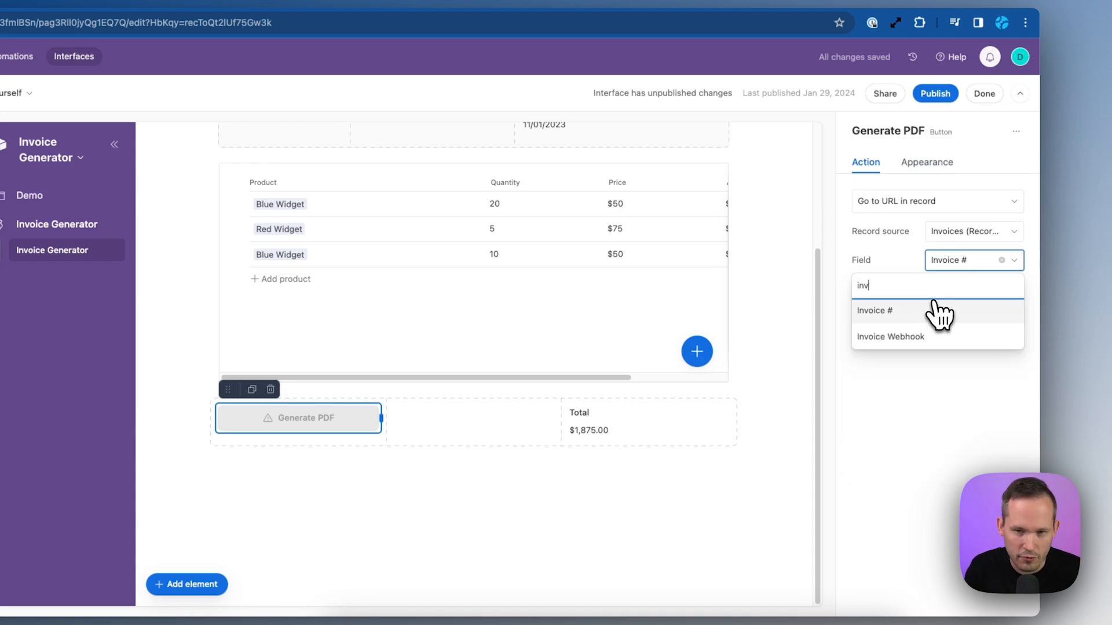
{"action": "left_click", "coordinate": [890, 337]}
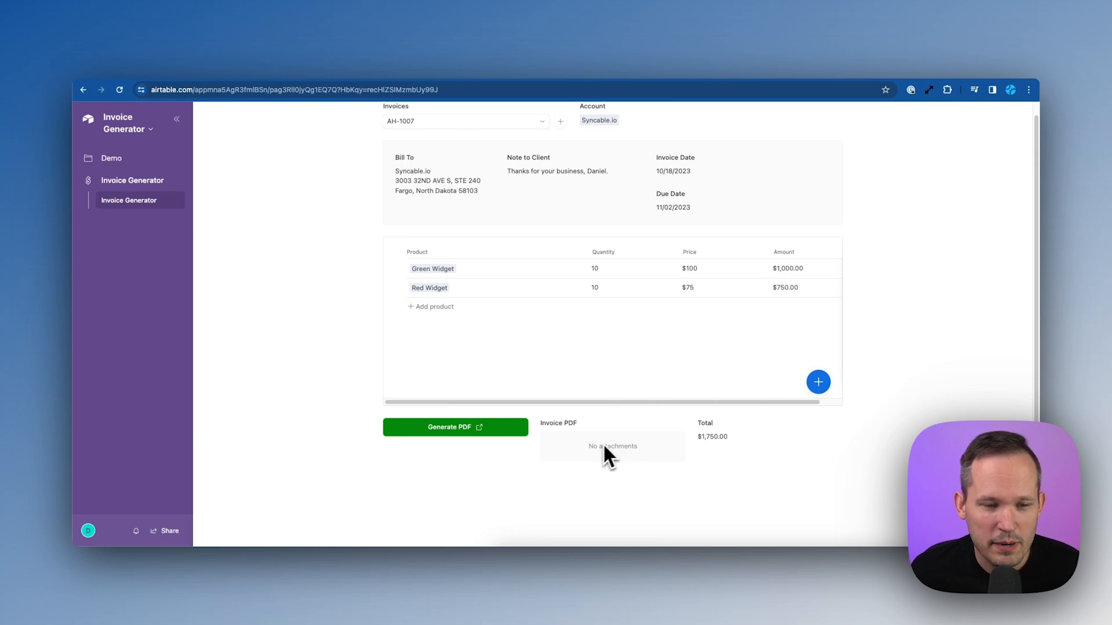
{"action": "mouse_move", "coordinate": [619, 464]}
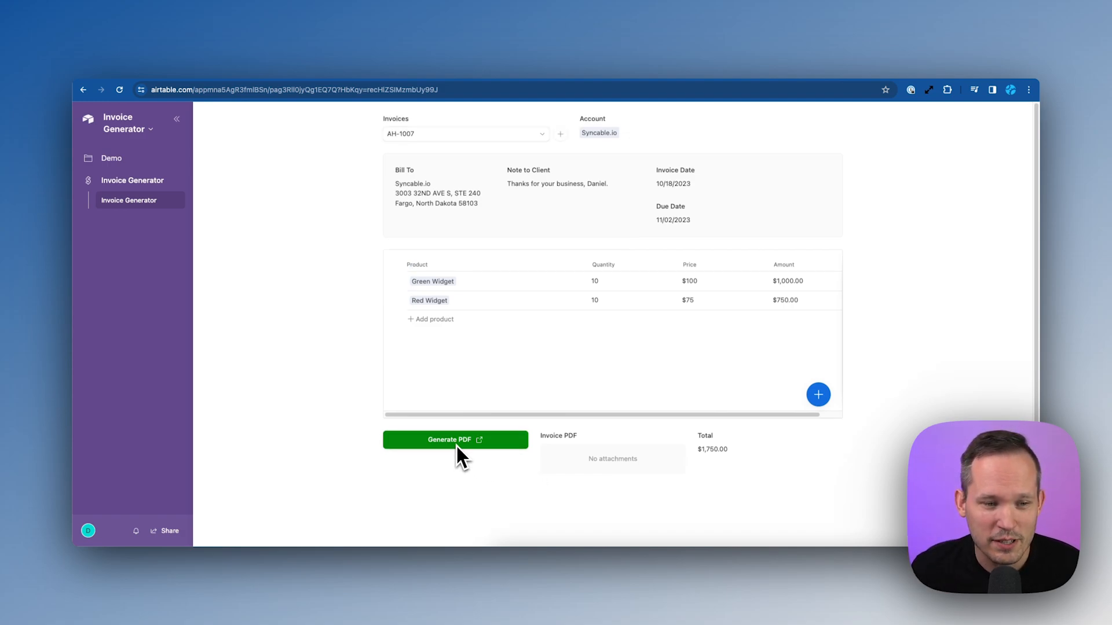
{"action": "mouse_move", "coordinate": [401, 146]}
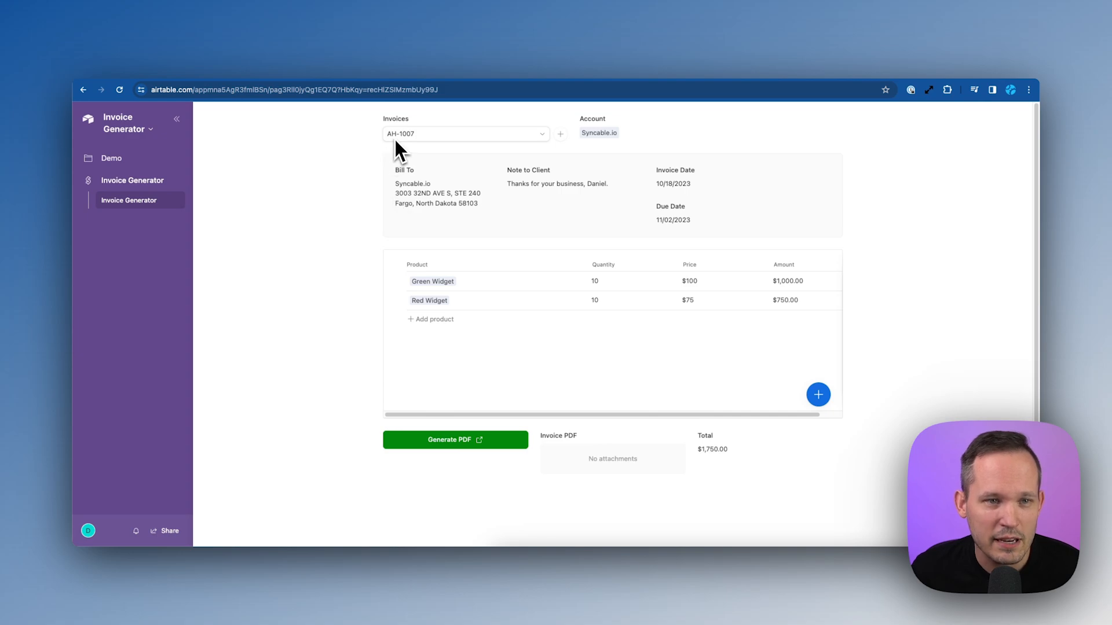
Generate the AH-1007 invoice PDF and scroll to the attached file
{"action": "left_click", "coordinate": [455, 439]}
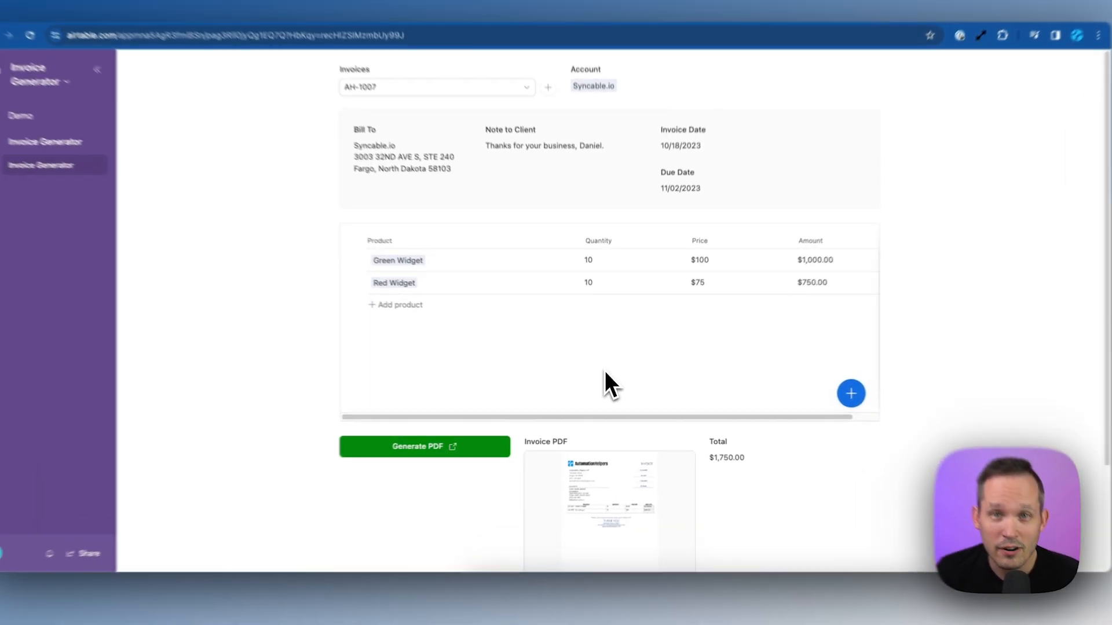
{"action": "scroll", "scroll_direction": "down", "scroll_amount": 3}
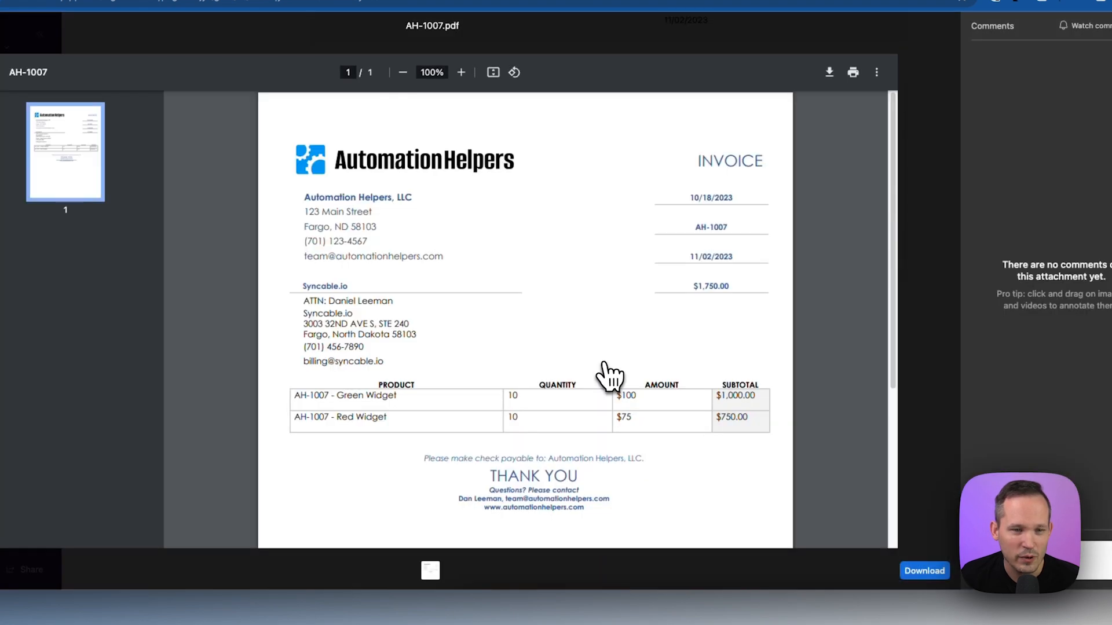
Scroll through the AH-1007 invoice PDF to review its totals, $1,750.00 due, and thank-you footer
{"action": "scroll", "scroll_direction": "up", "scroll_amount": 3}
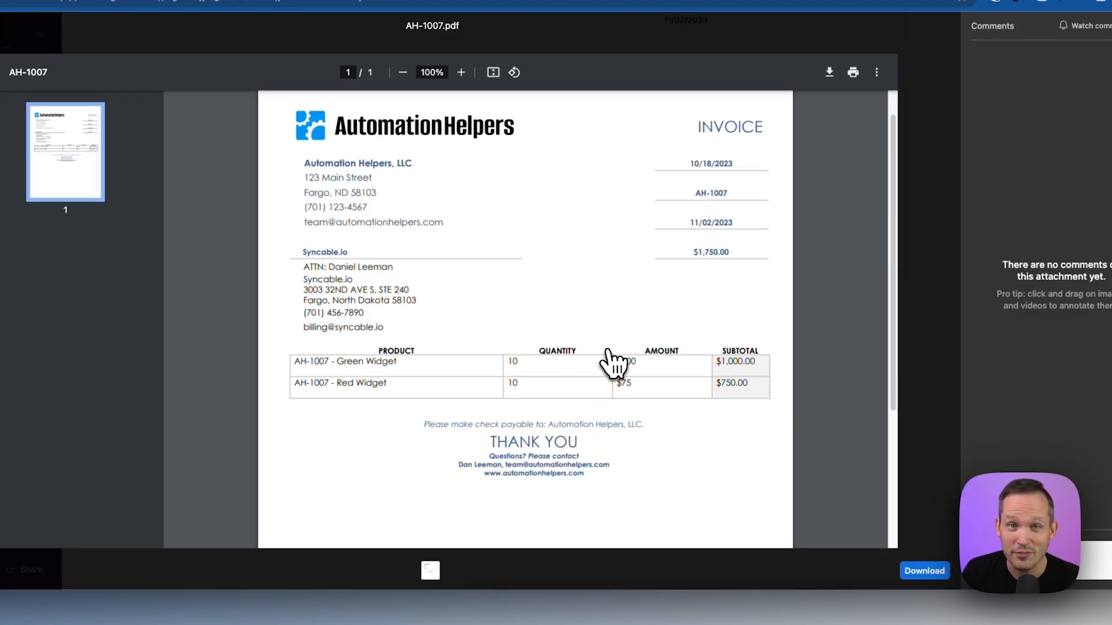